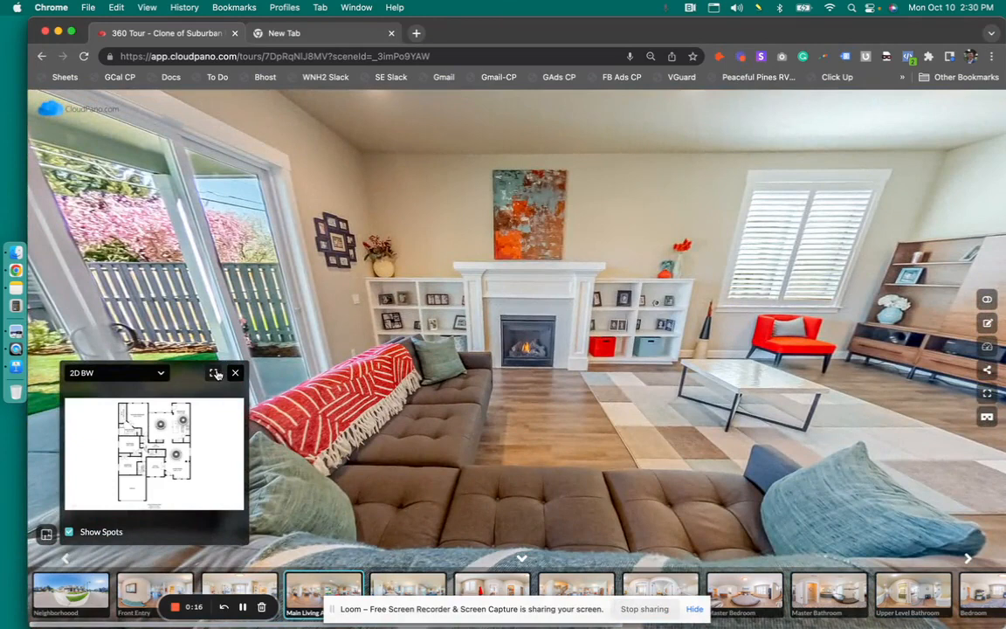
# Enlarge the 2D black-and-white floor plan mini-map to fill the tour screen.
pyautogui.click(215, 374)
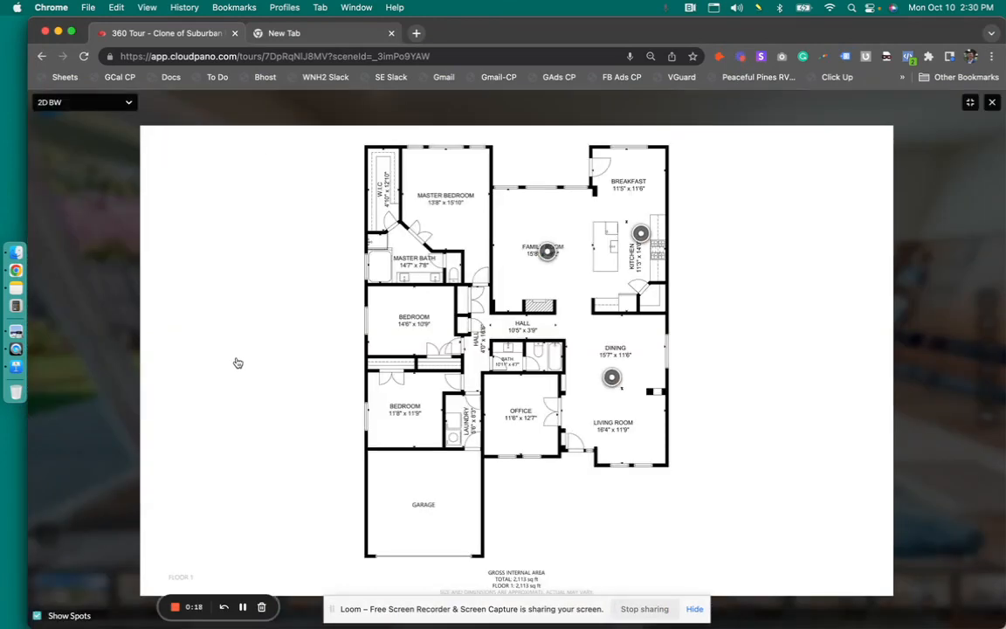
pyautogui.moveTo(276, 238)
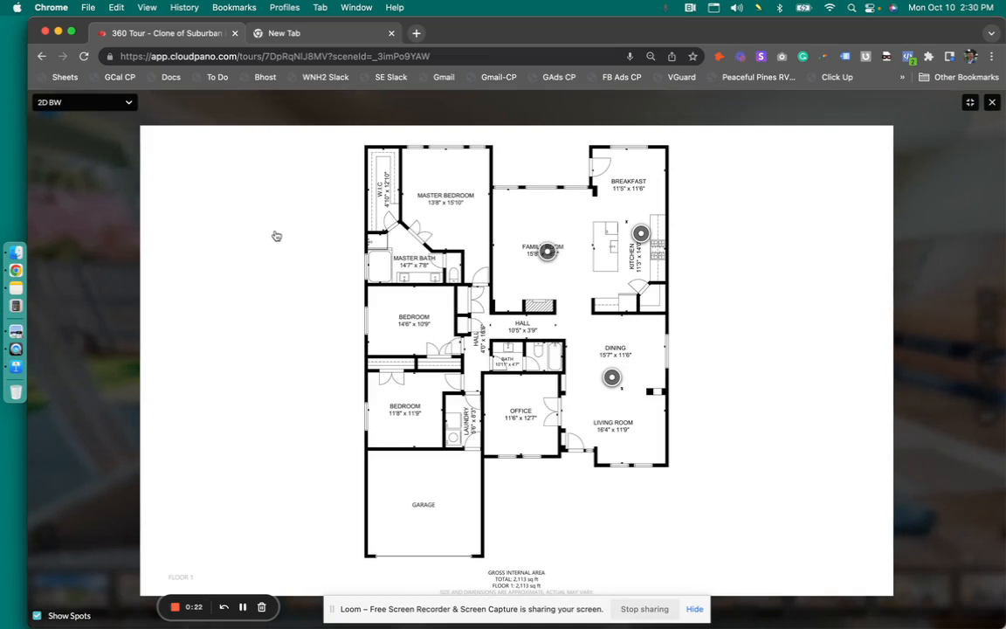
pyautogui.moveTo(281, 233)
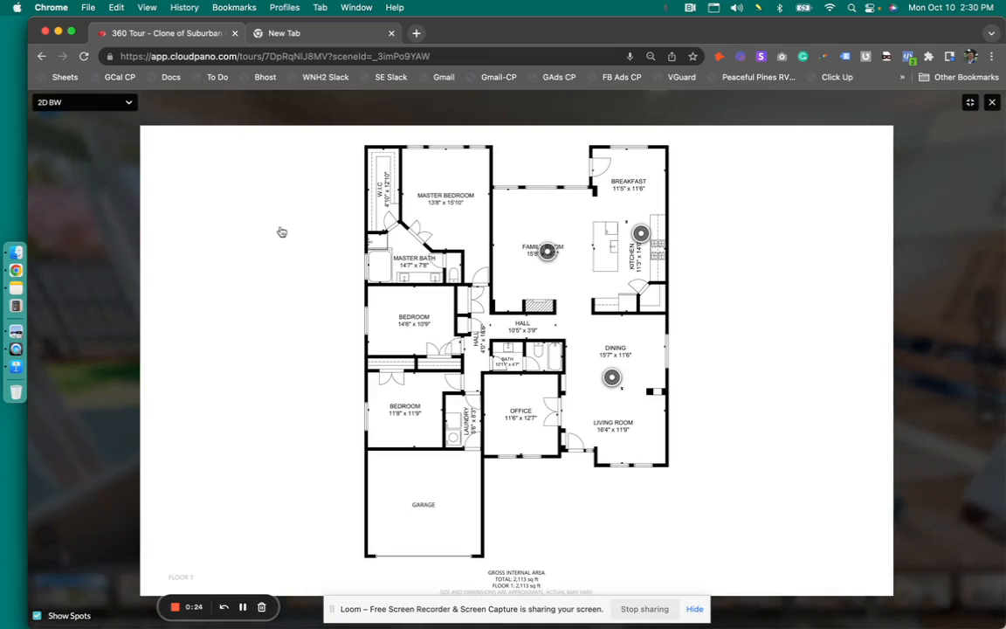
pyautogui.moveTo(280, 230)
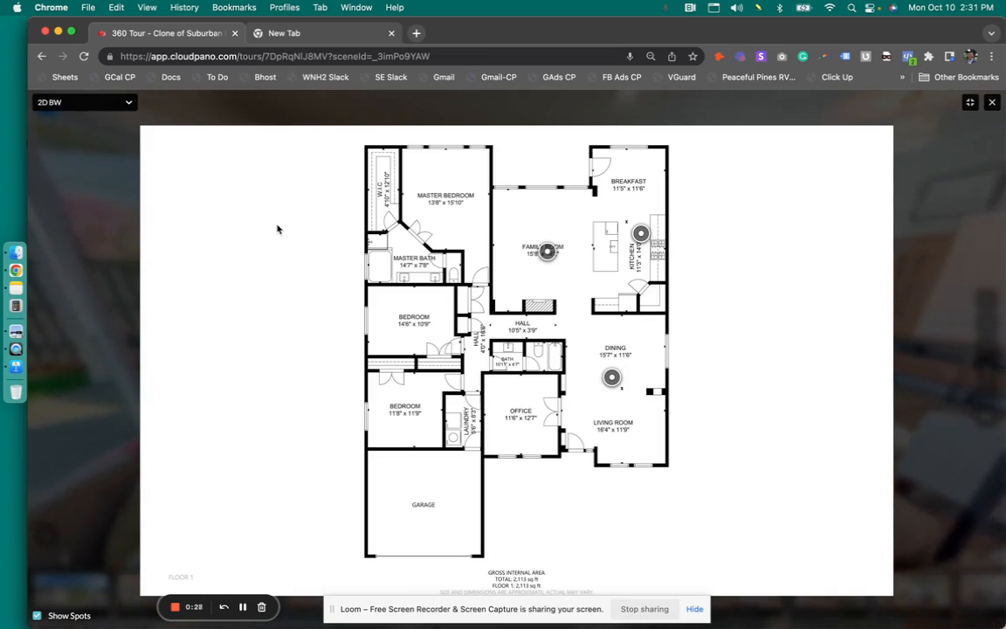
pyautogui.moveTo(290, 220)
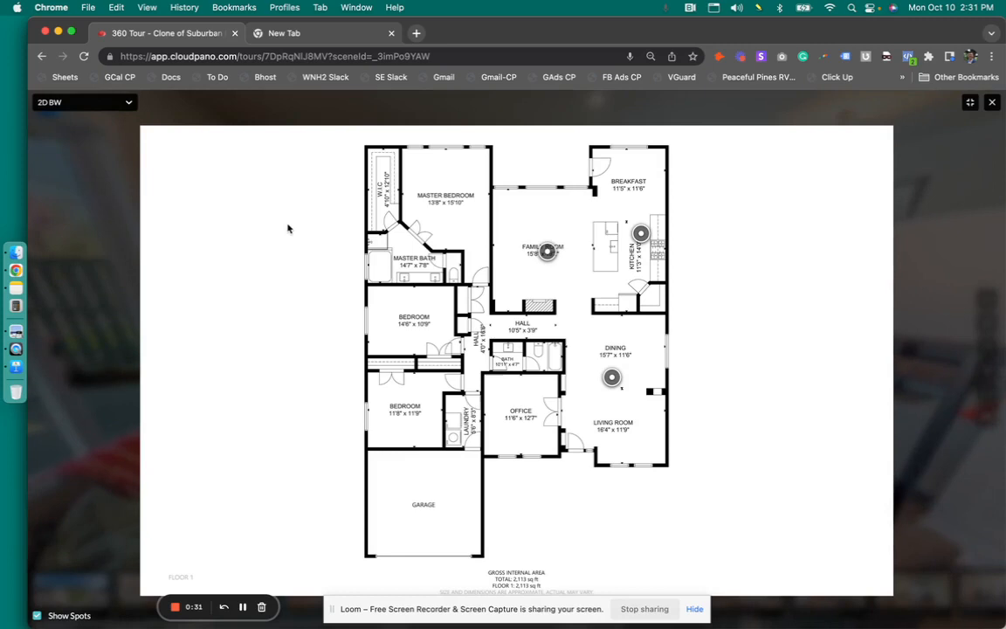
pyautogui.moveTo(281, 220)
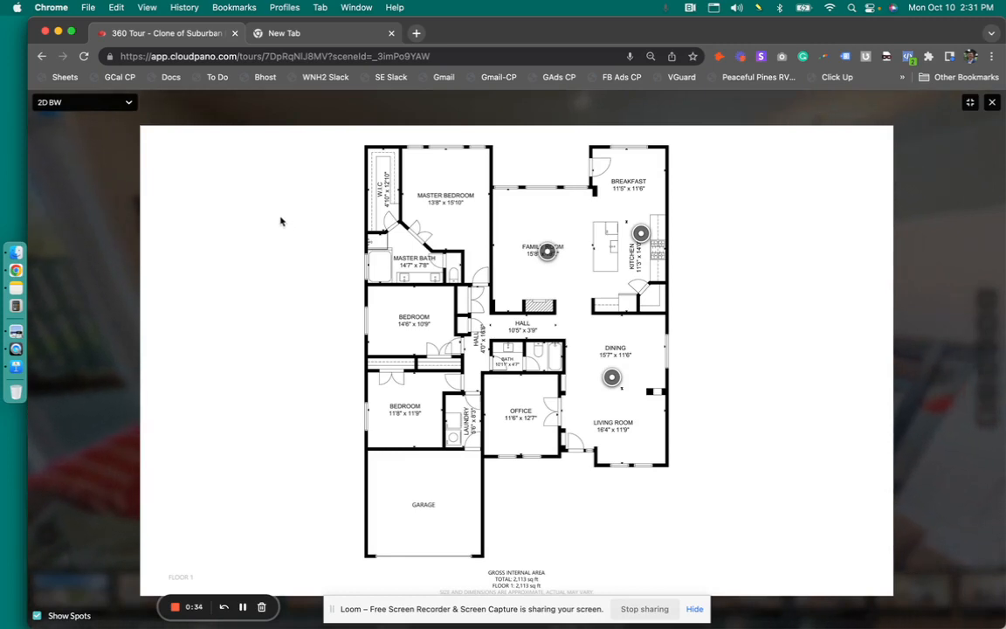
pyautogui.moveTo(304, 206)
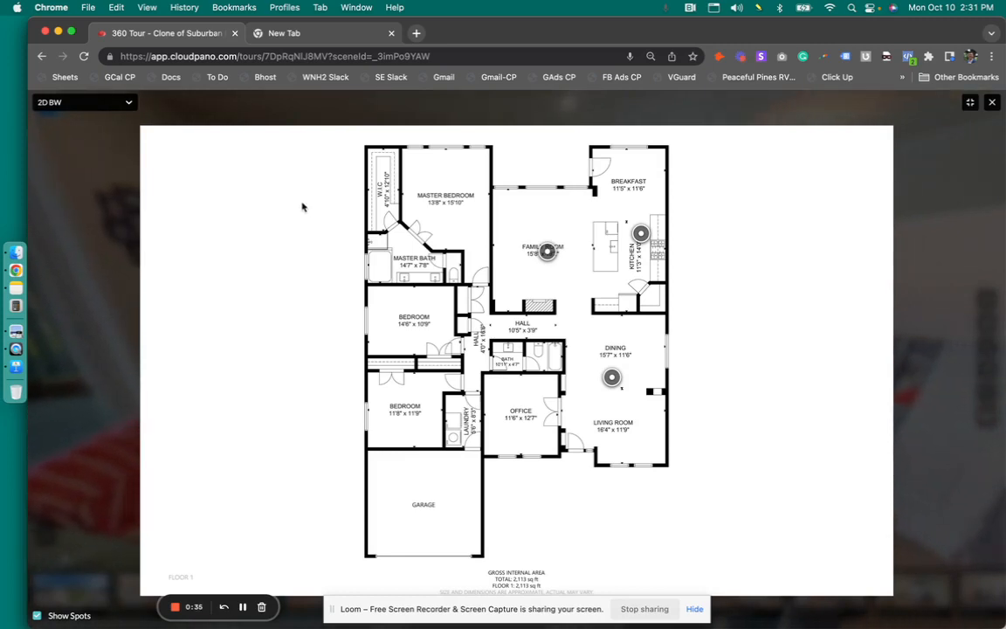
pyautogui.moveTo(318, 185)
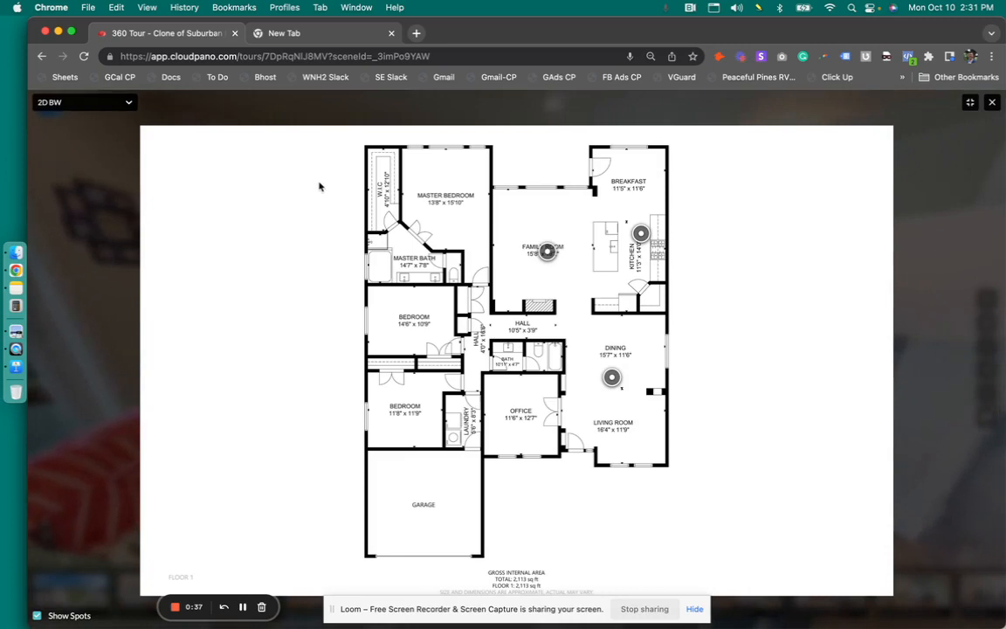
pyautogui.moveTo(325, 180)
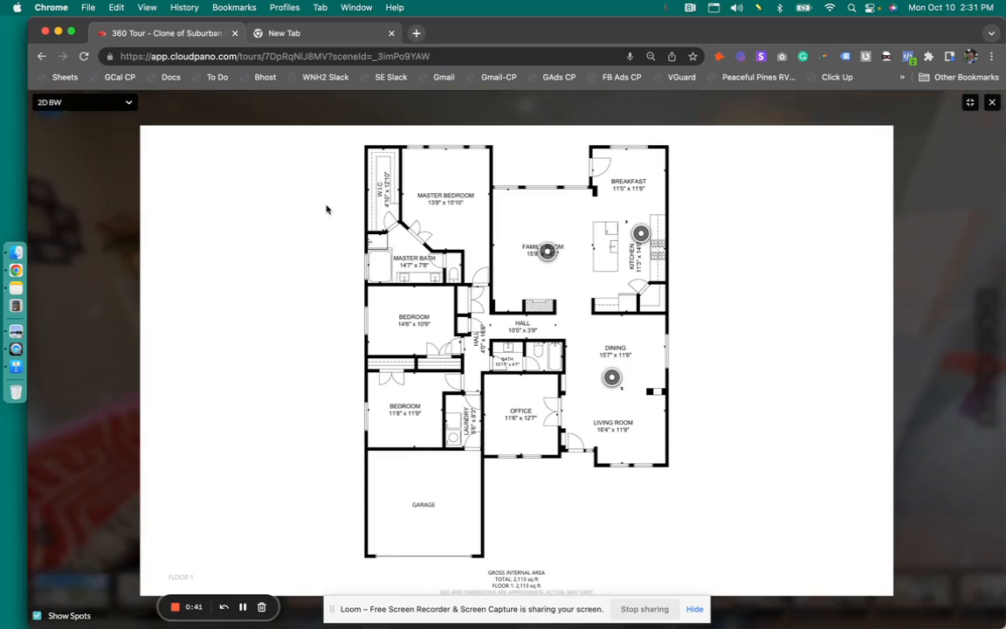
pyautogui.moveTo(278, 180)
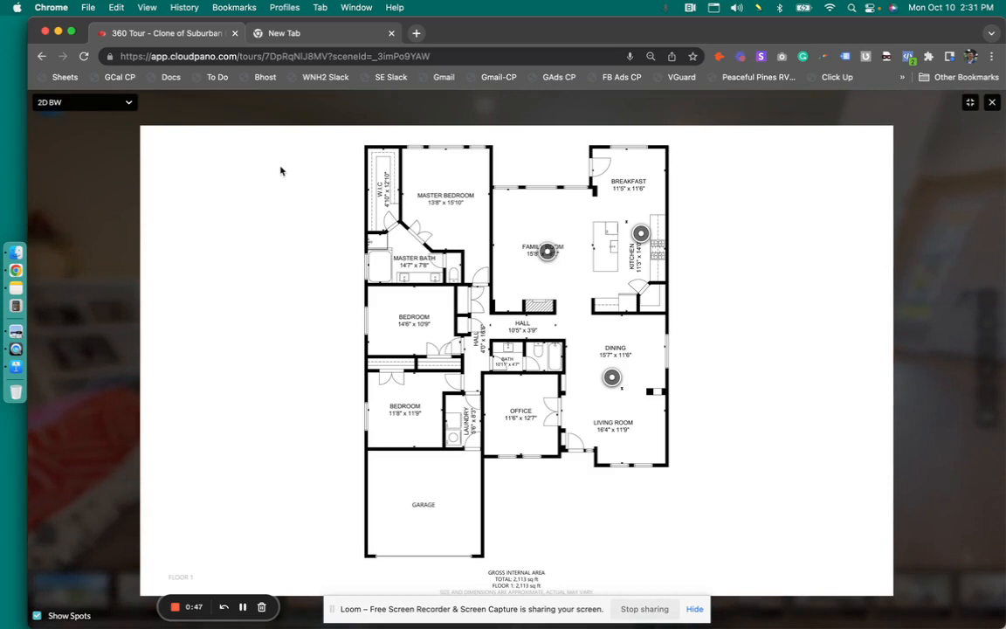
pyautogui.moveTo(283, 175)
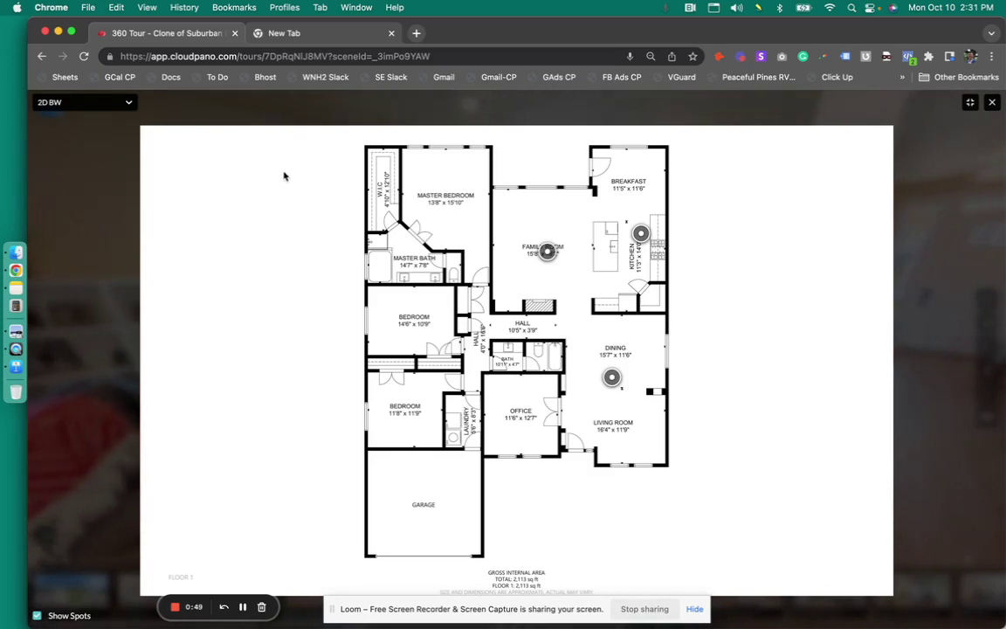
pyautogui.moveTo(447, 177)
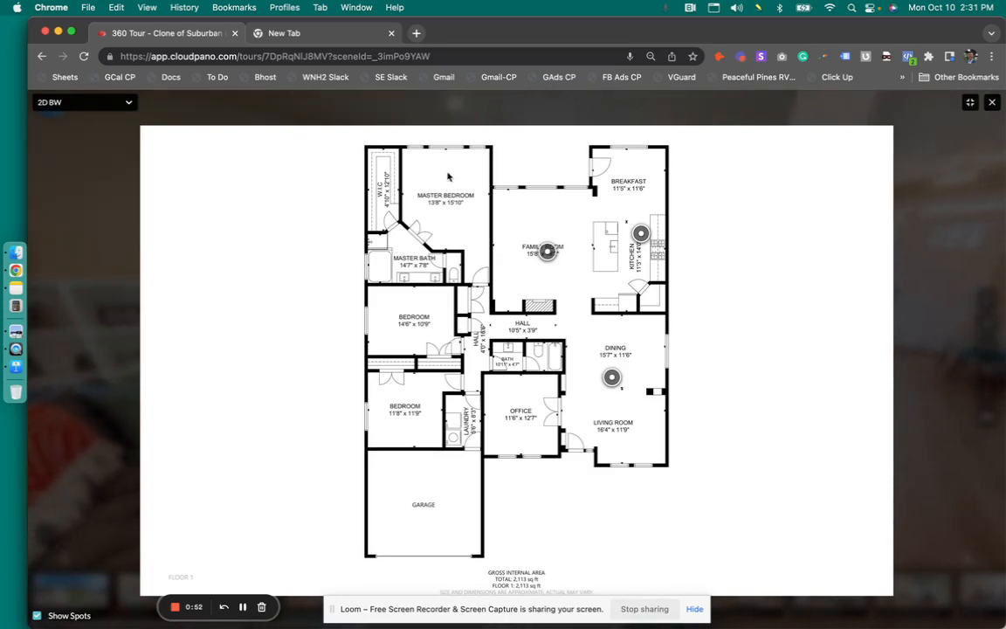
pyautogui.moveTo(445, 173)
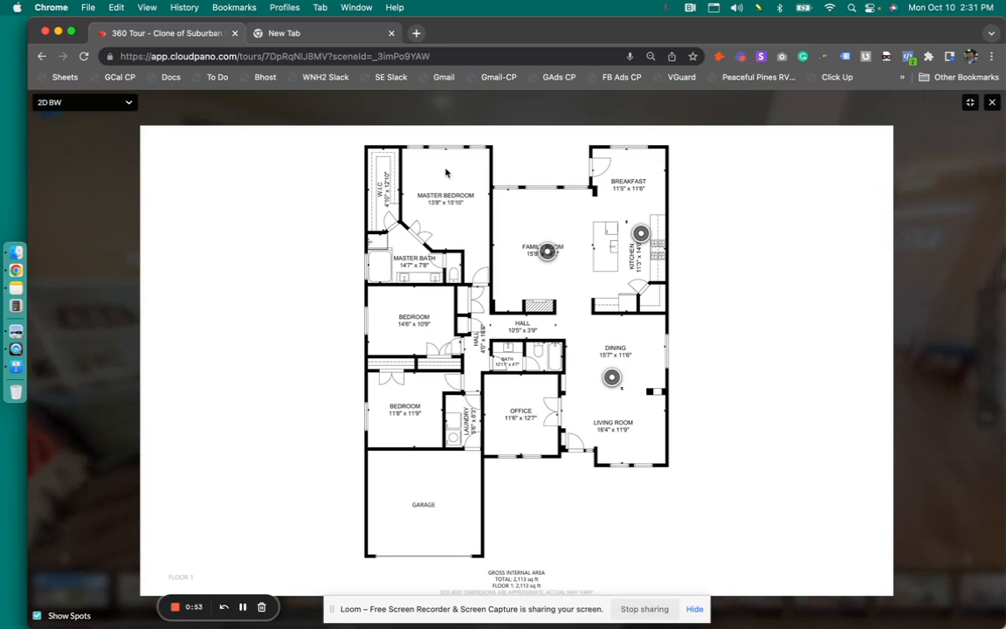
pyautogui.moveTo(487, 197)
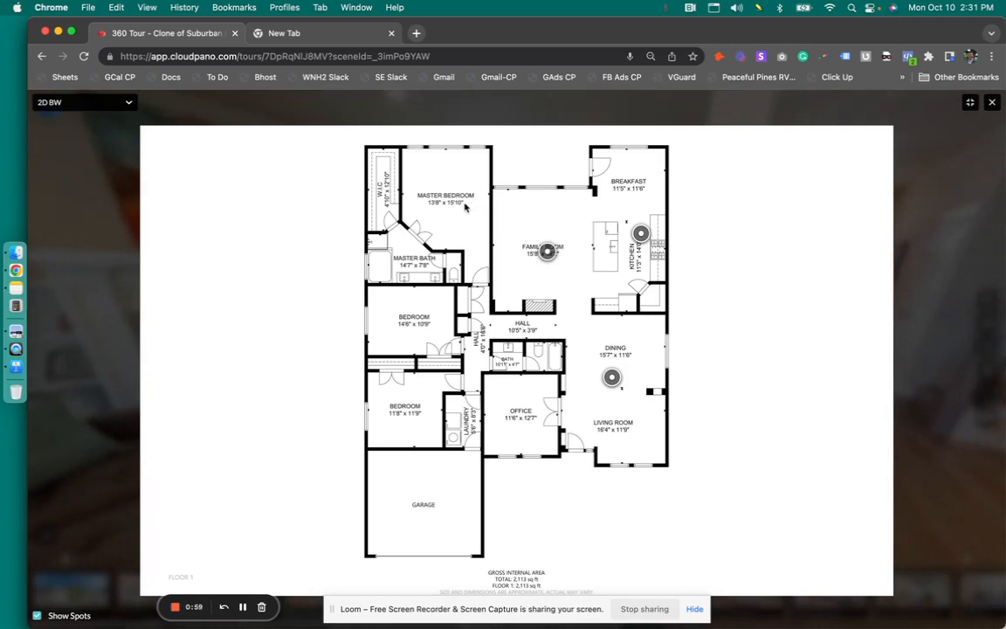
pyautogui.moveTo(490, 199)
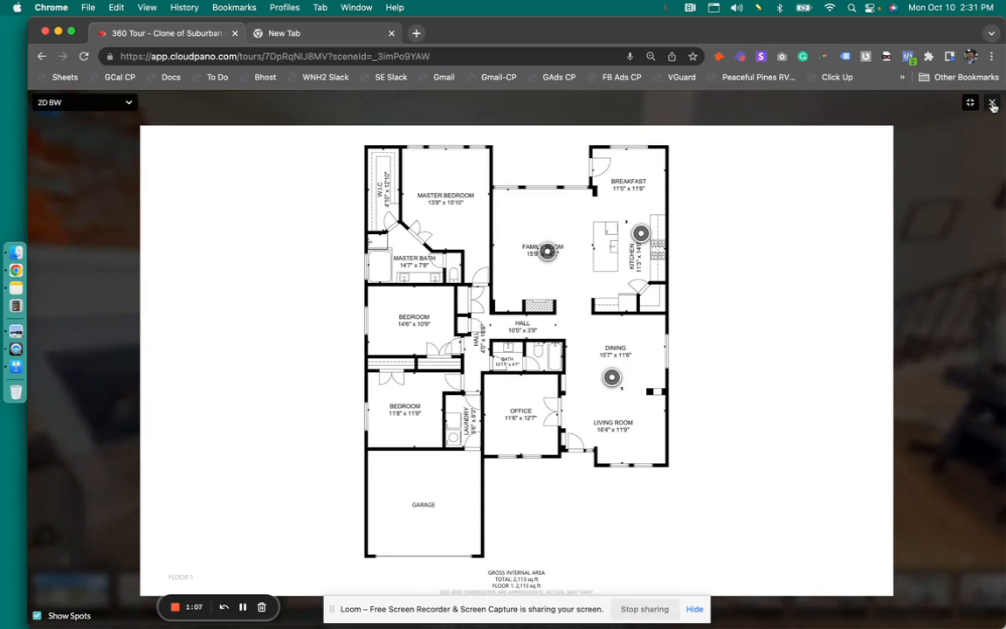
# Close the full-screen floor plan and walk the tour toward the kitchen scene.
pyautogui.click(992, 101)
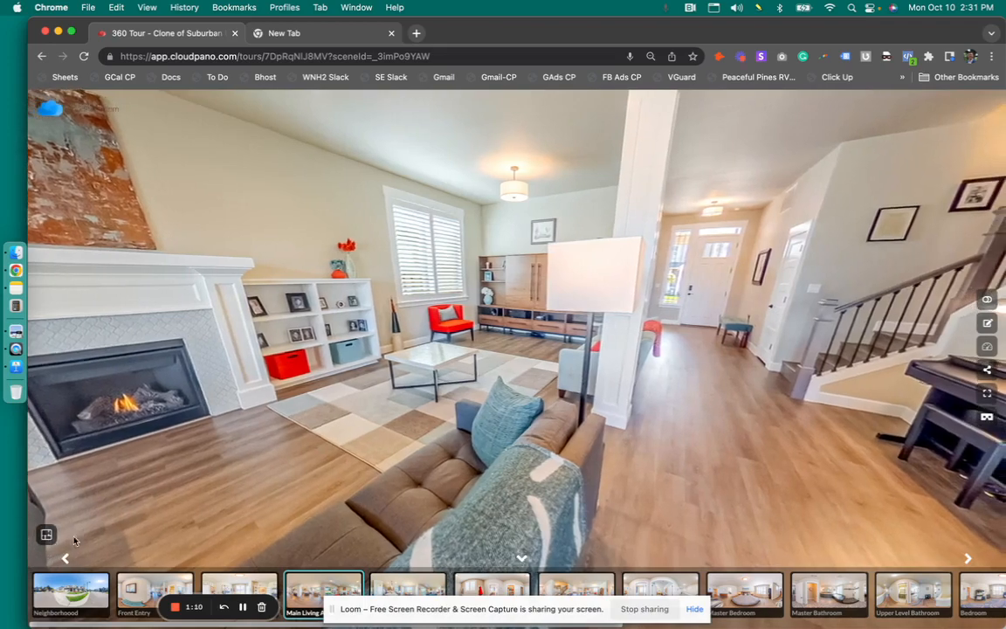
pyautogui.click(45, 535)
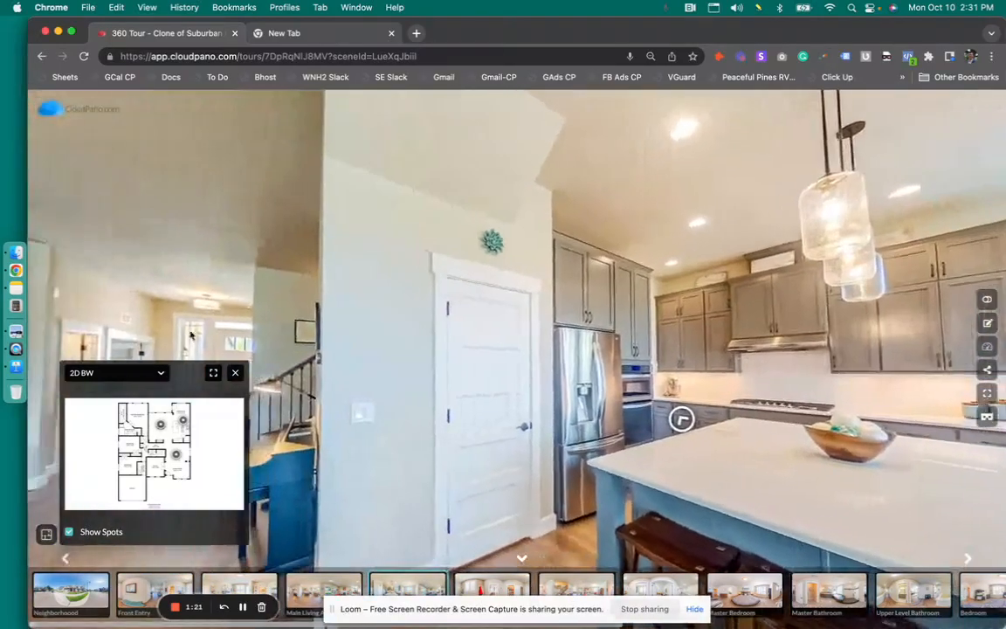
# Enlarge the 2D BW floor plan from the kitchen scene to full screen again.
pyautogui.click(213, 374)
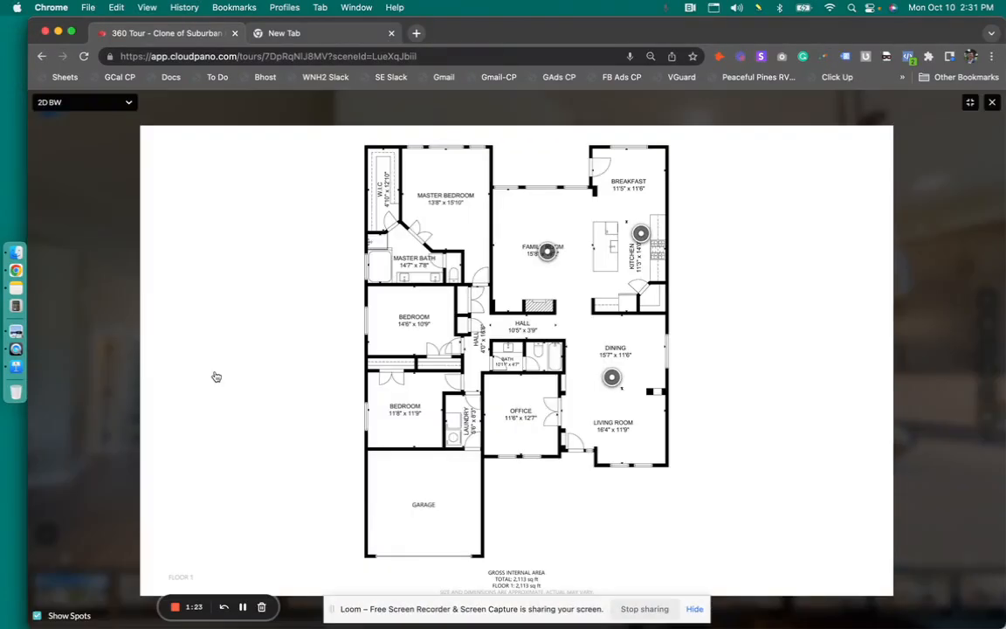
pyautogui.moveTo(781, 208)
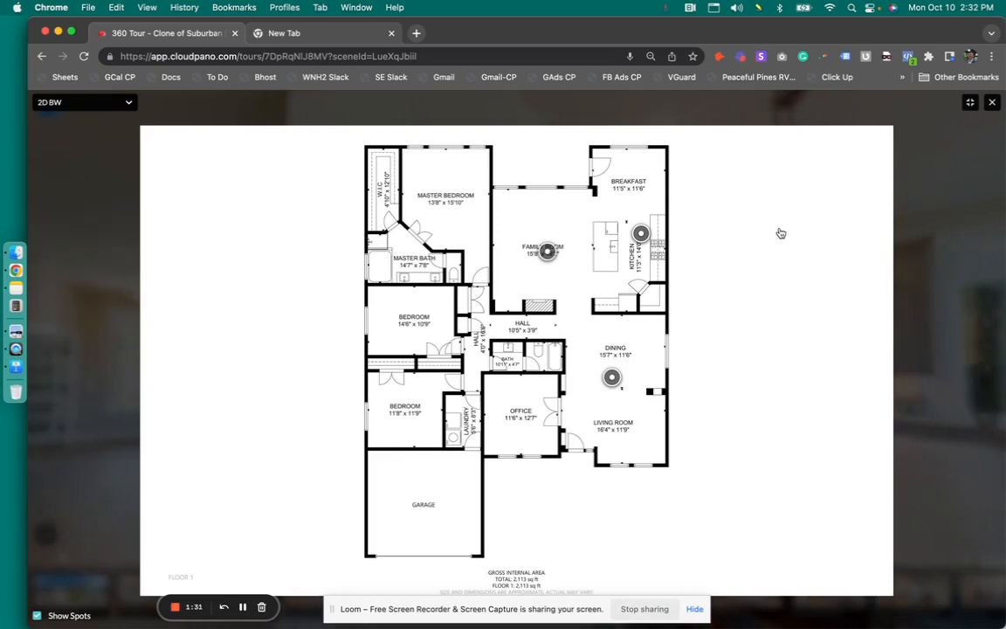
pyautogui.moveTo(786, 231)
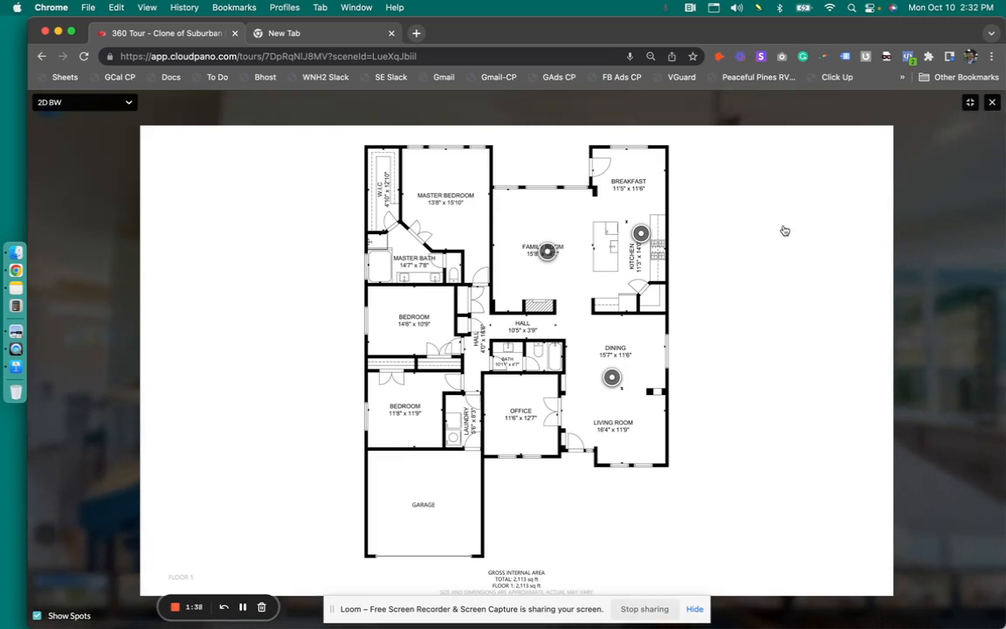
pyautogui.moveTo(780, 233)
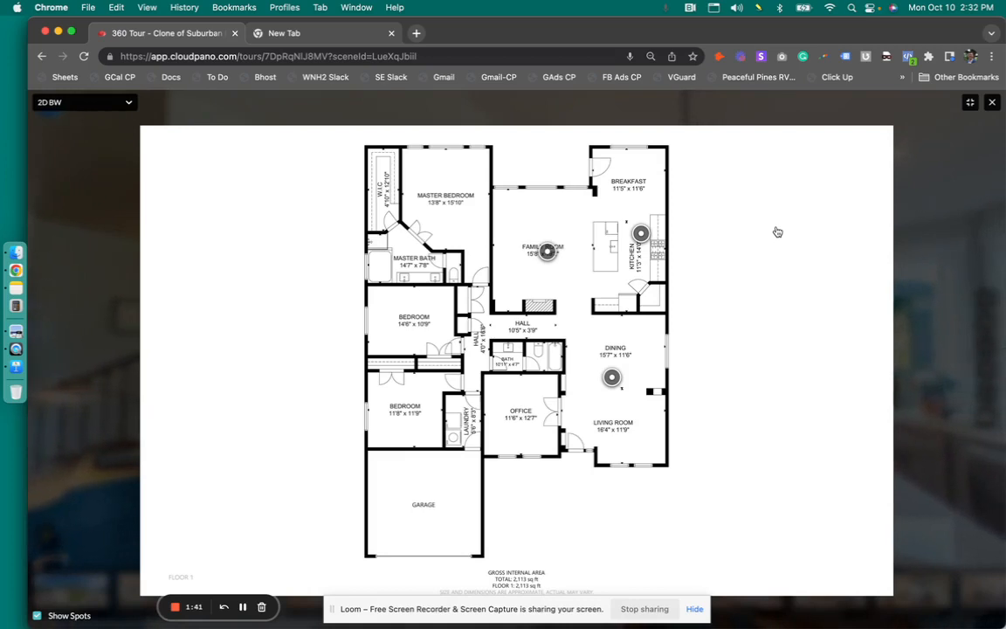
pyautogui.moveTo(776, 218)
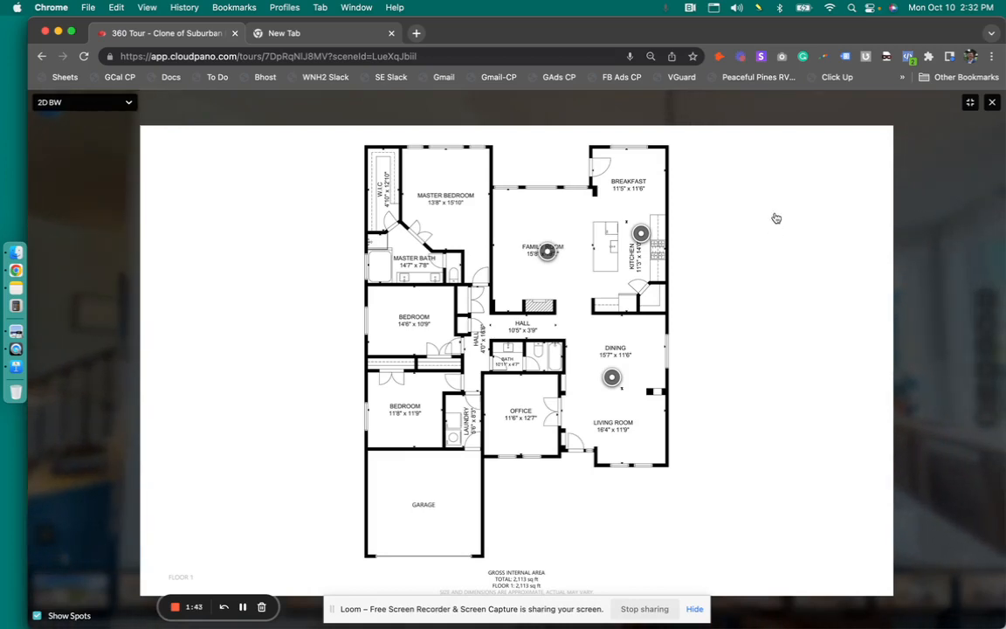
pyautogui.moveTo(437, 202)
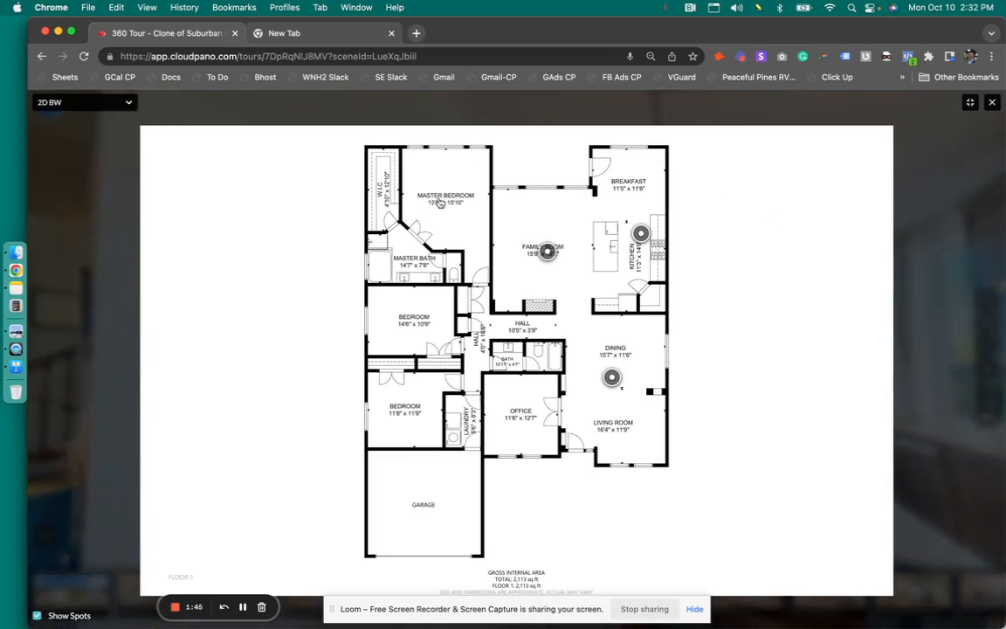
pyautogui.moveTo(657, 188)
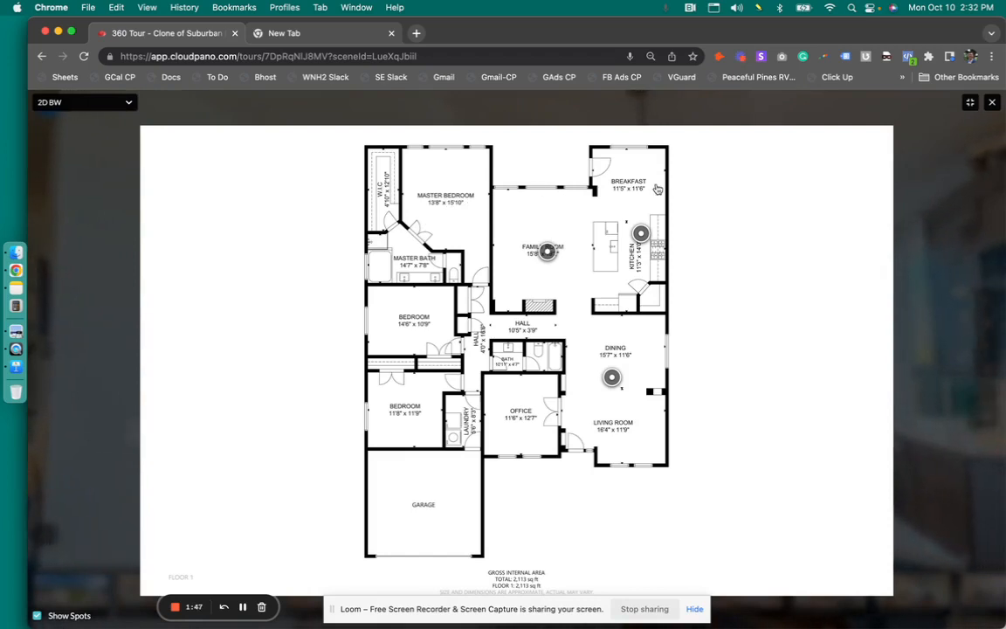
pyautogui.moveTo(643, 189)
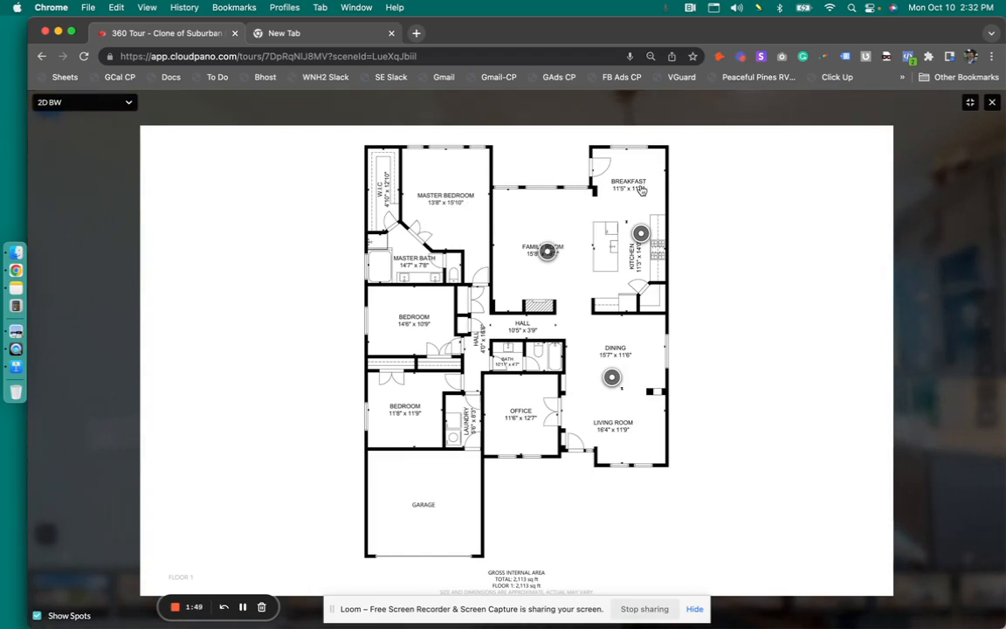
pyautogui.moveTo(643, 196)
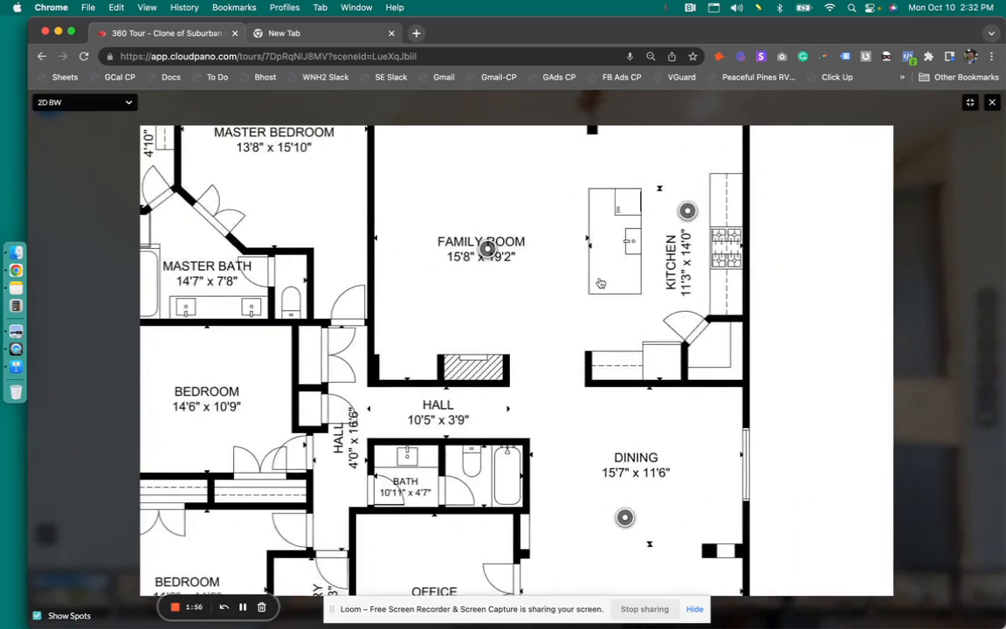
pyautogui.moveTo(514, 454)
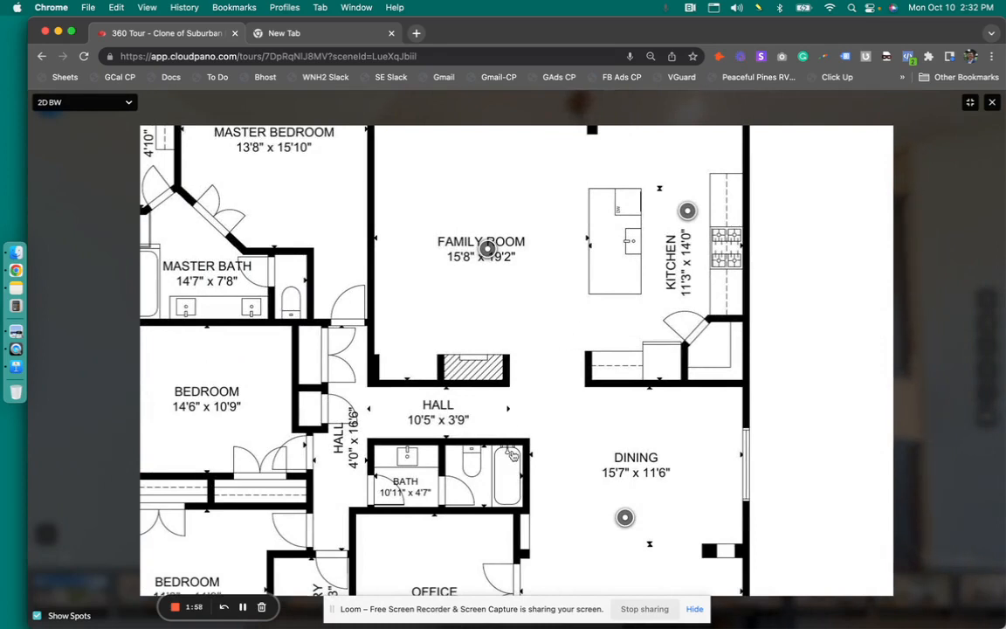
pyautogui.moveTo(423, 412)
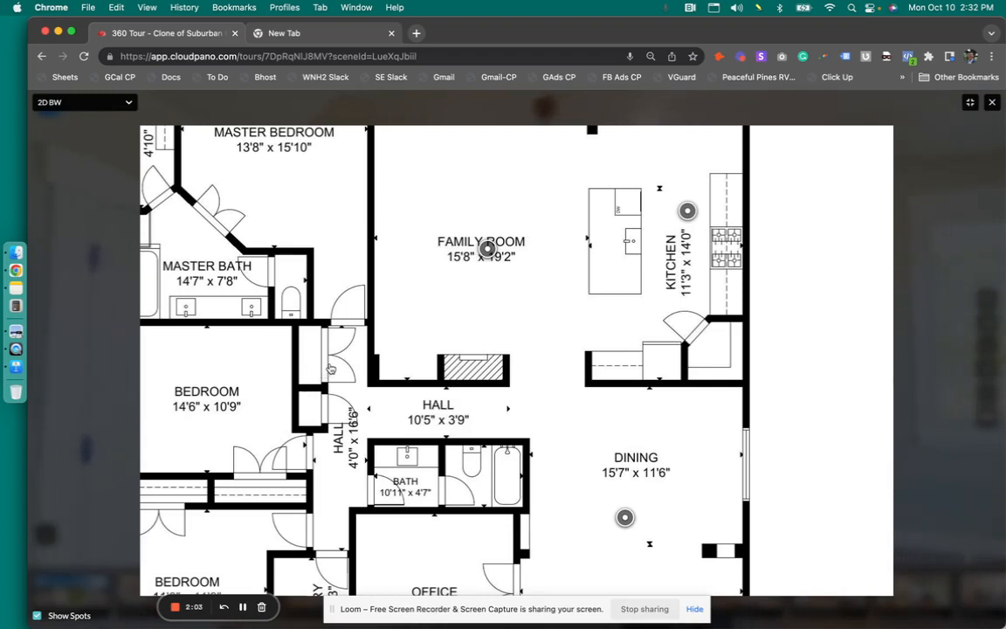
pyautogui.moveTo(236, 306)
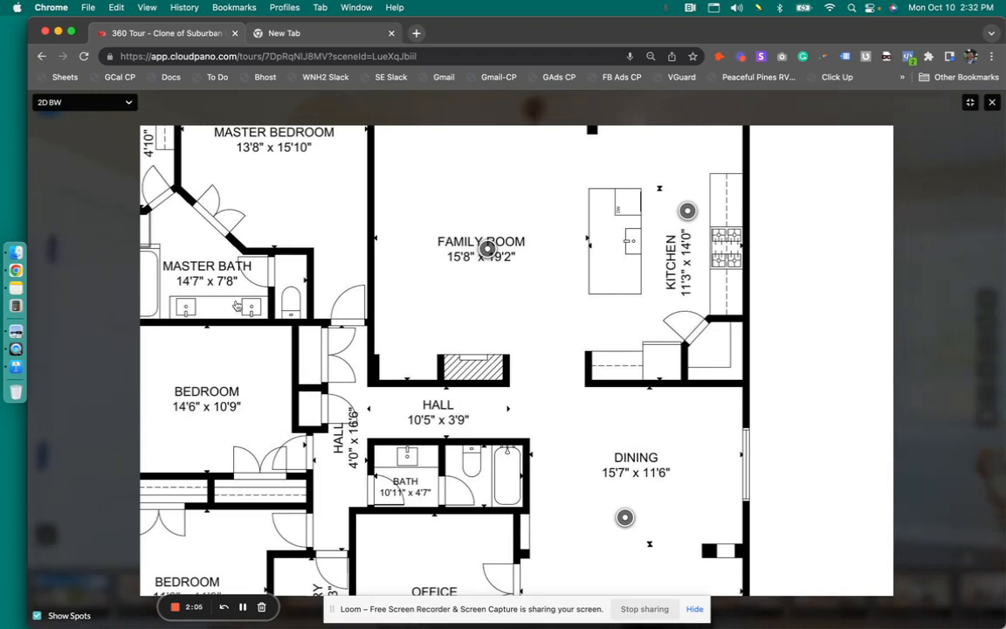
pyautogui.moveTo(479, 349)
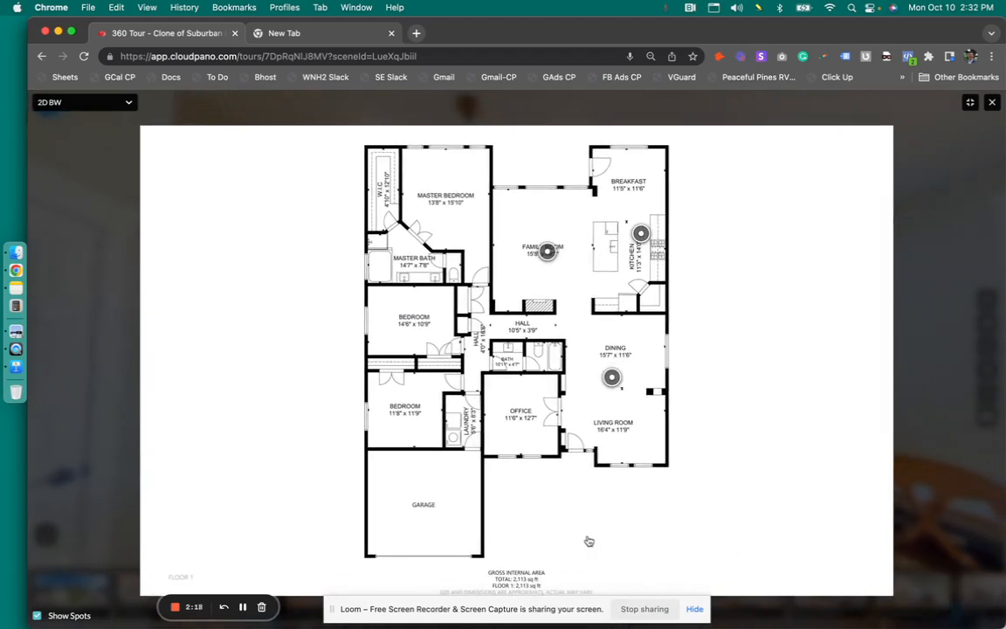
pyautogui.moveTo(584, 538)
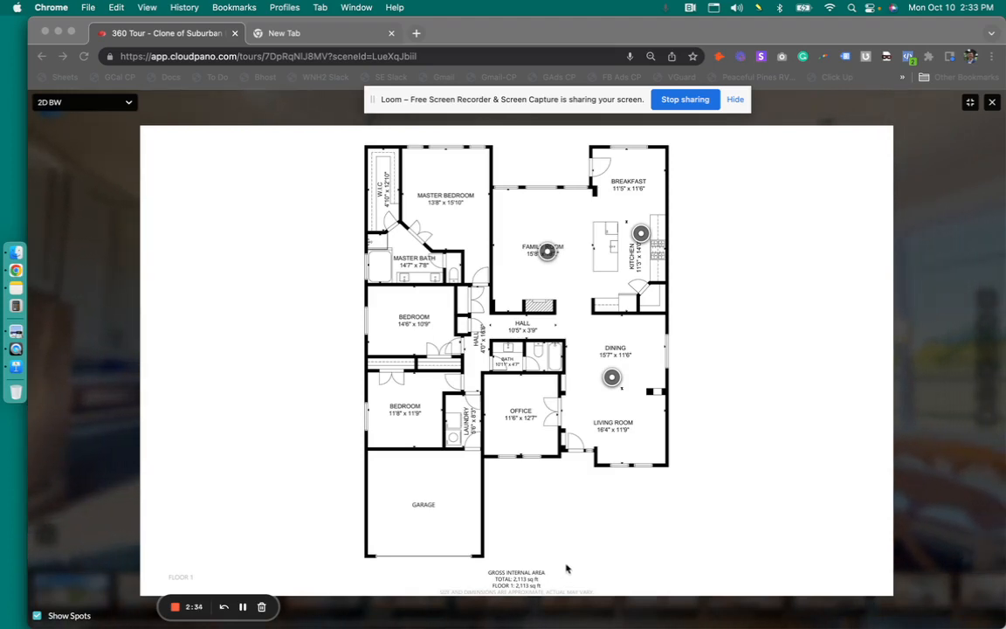
pyautogui.moveTo(553, 552)
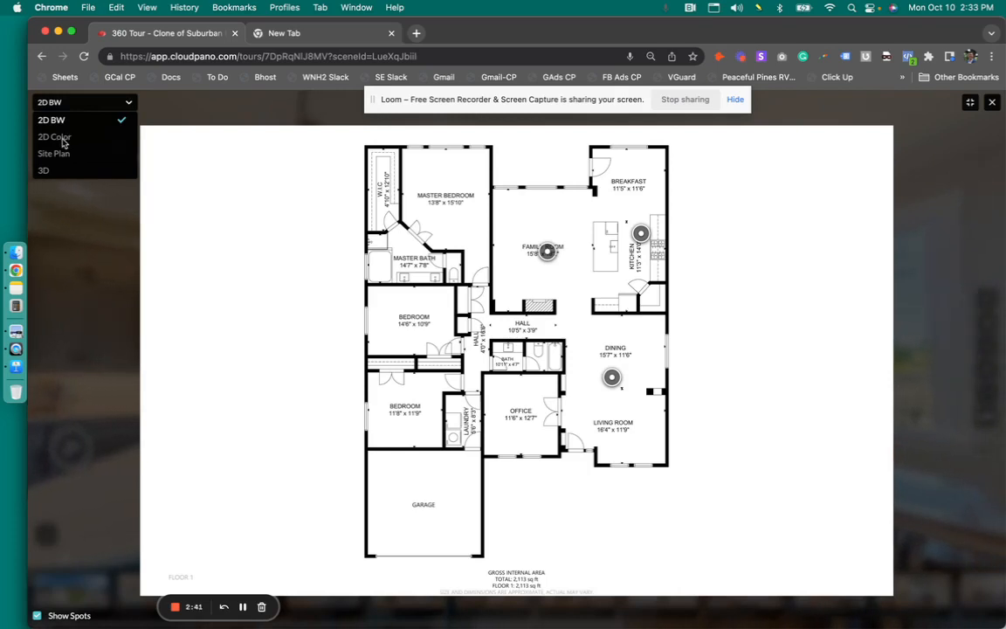
# Show the 2D Color floor plan, then reopen the plan-type version list.
pyautogui.click(55, 136)
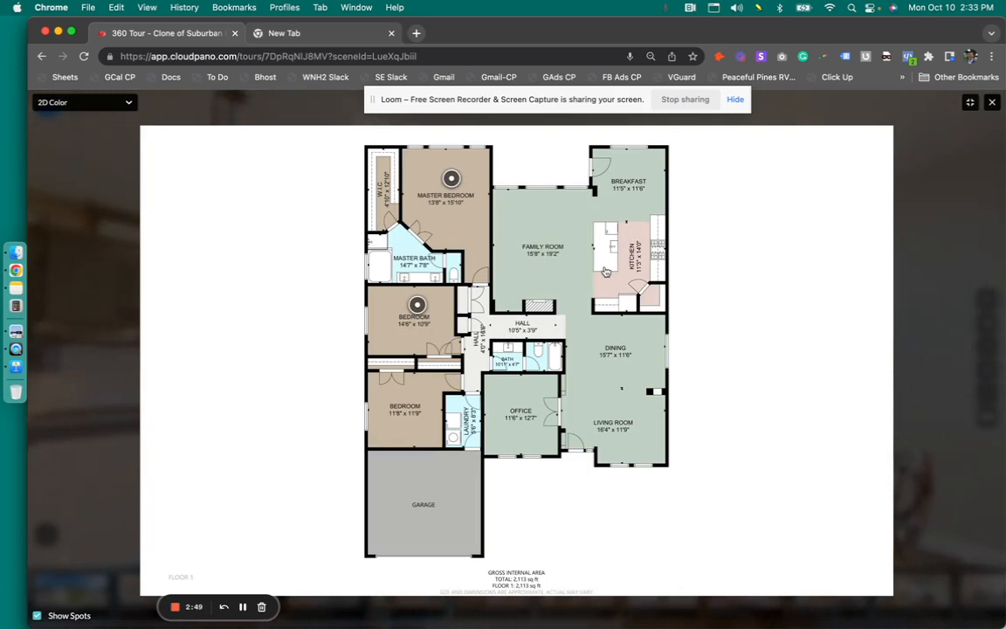
pyautogui.moveTo(579, 269)
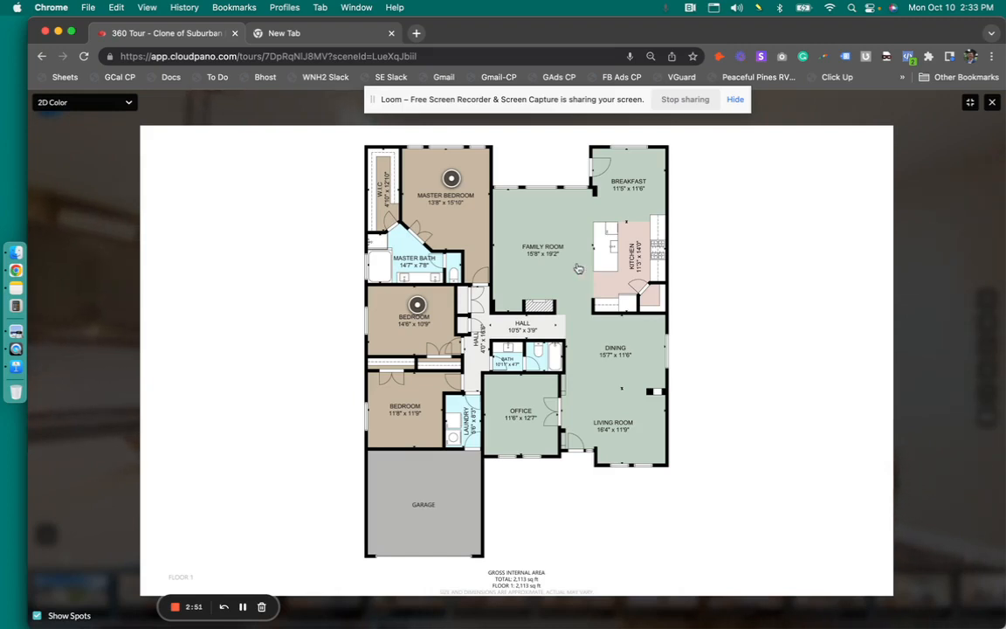
pyautogui.moveTo(562, 253)
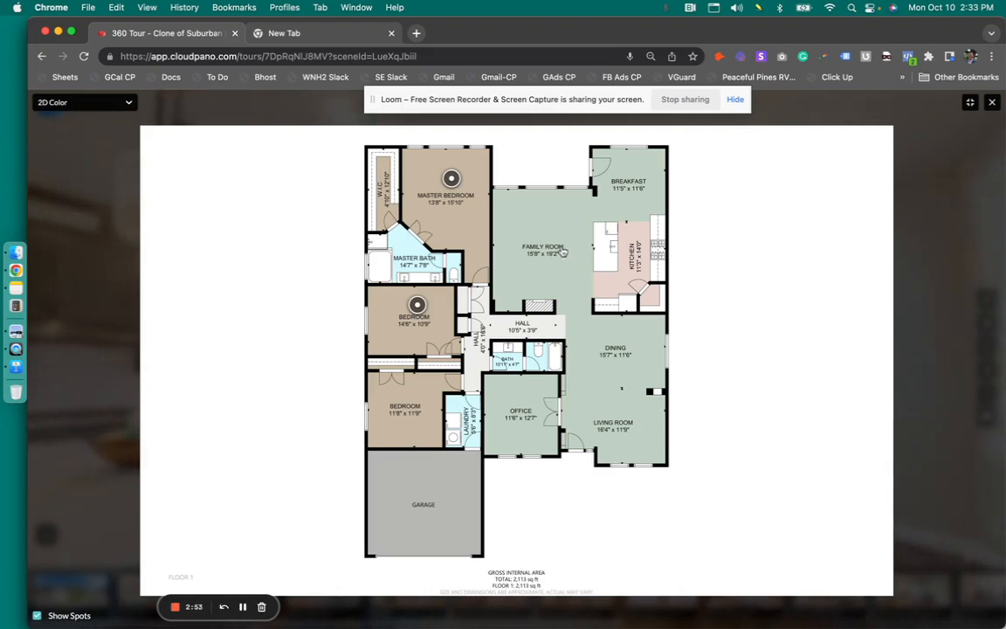
pyautogui.click(84, 102)
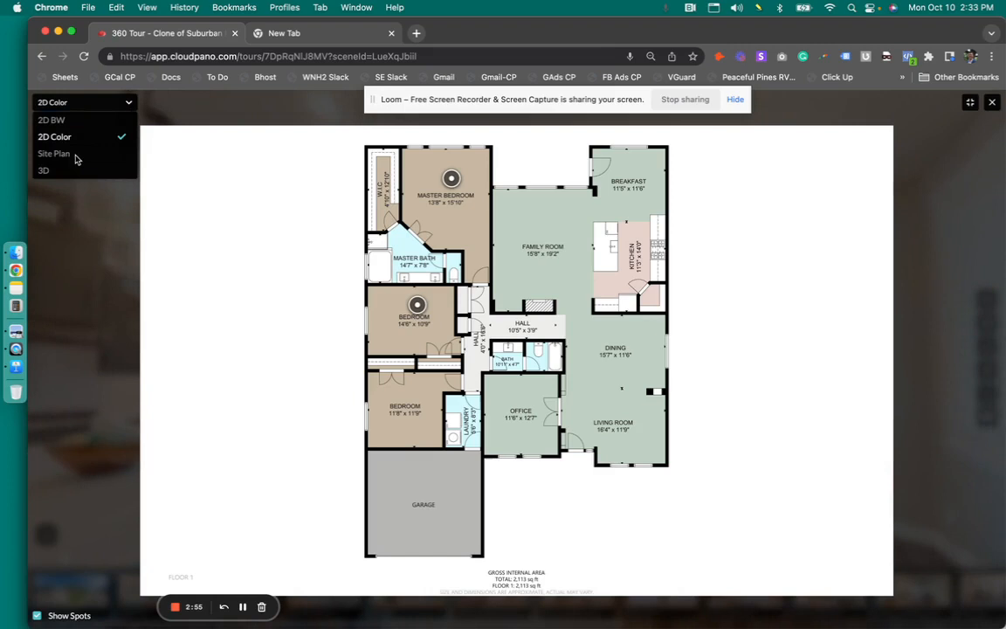
# Choose Site Plan to show the residence, garage, driveway and trees on the lot.
pyautogui.click(54, 154)
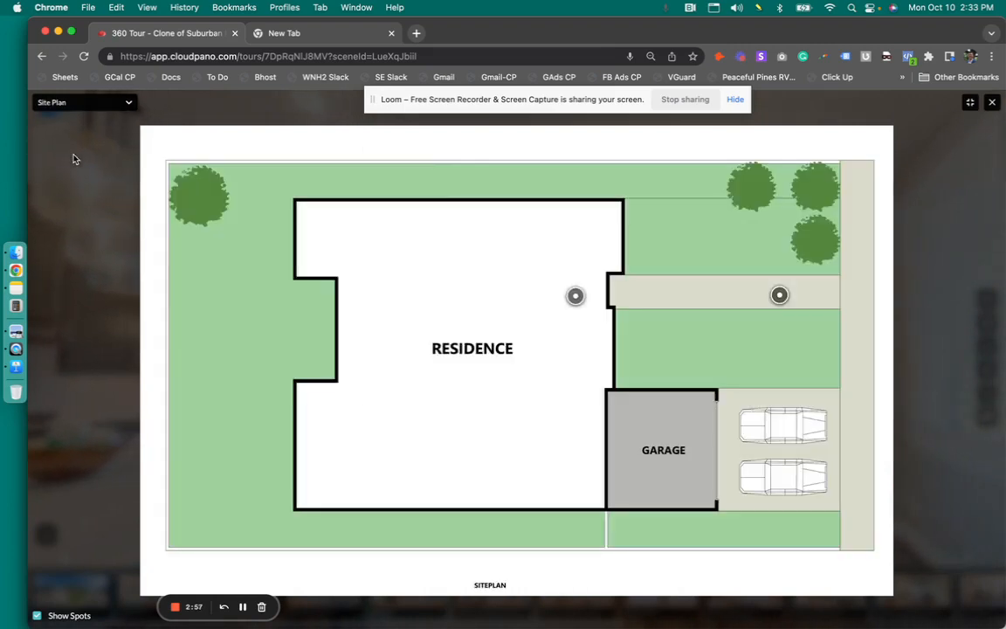
pyautogui.moveTo(248, 192)
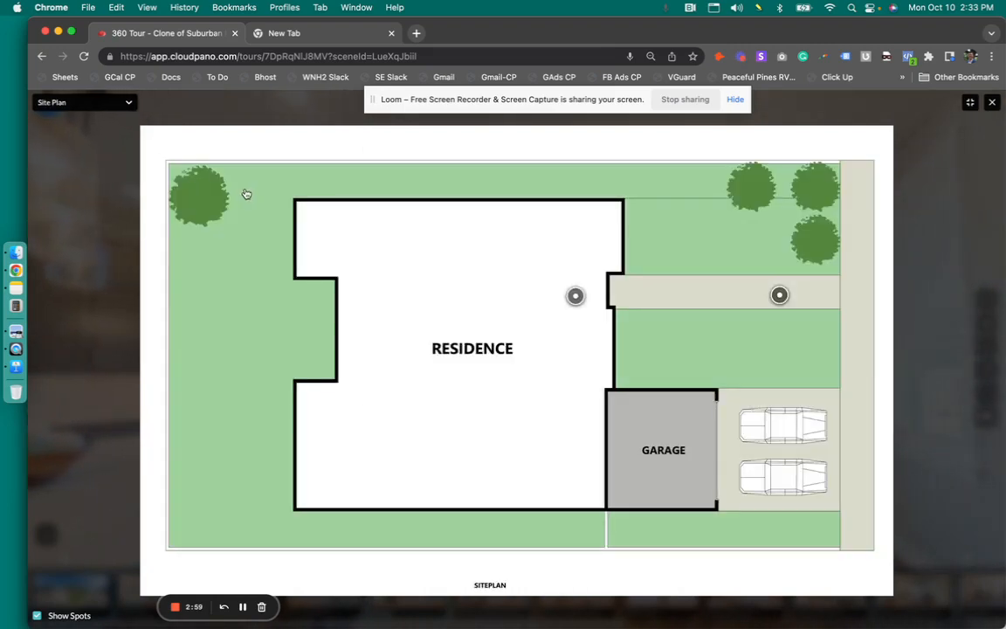
pyautogui.moveTo(822, 334)
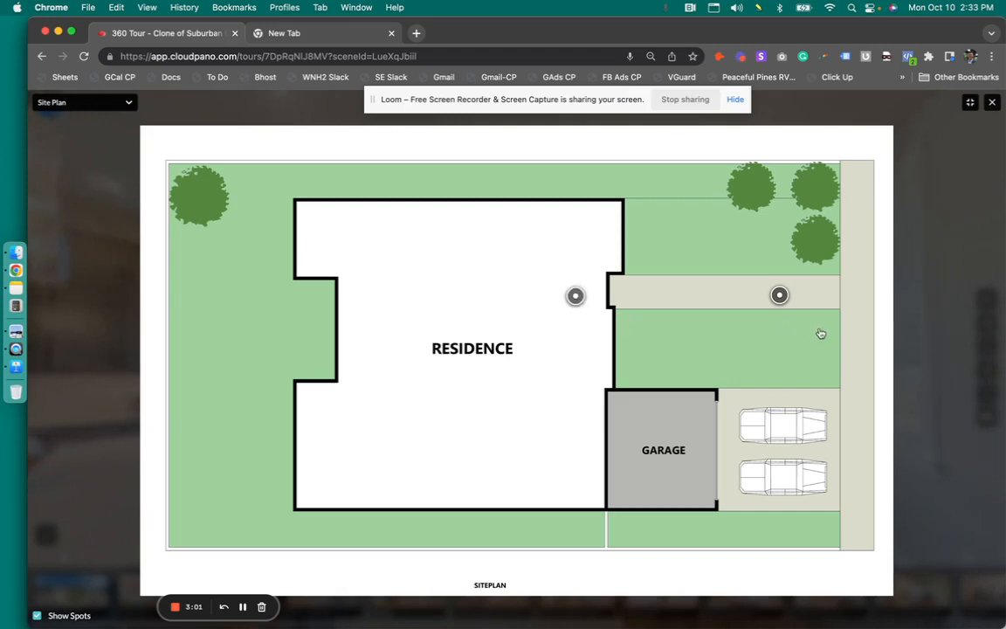
pyautogui.moveTo(779, 294)
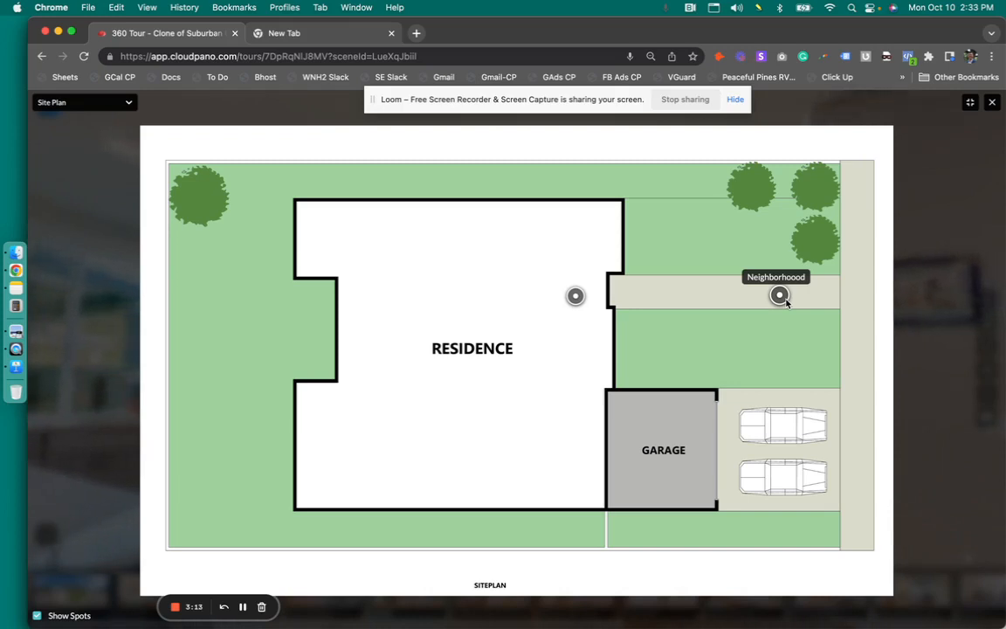
pyautogui.moveTo(673, 441)
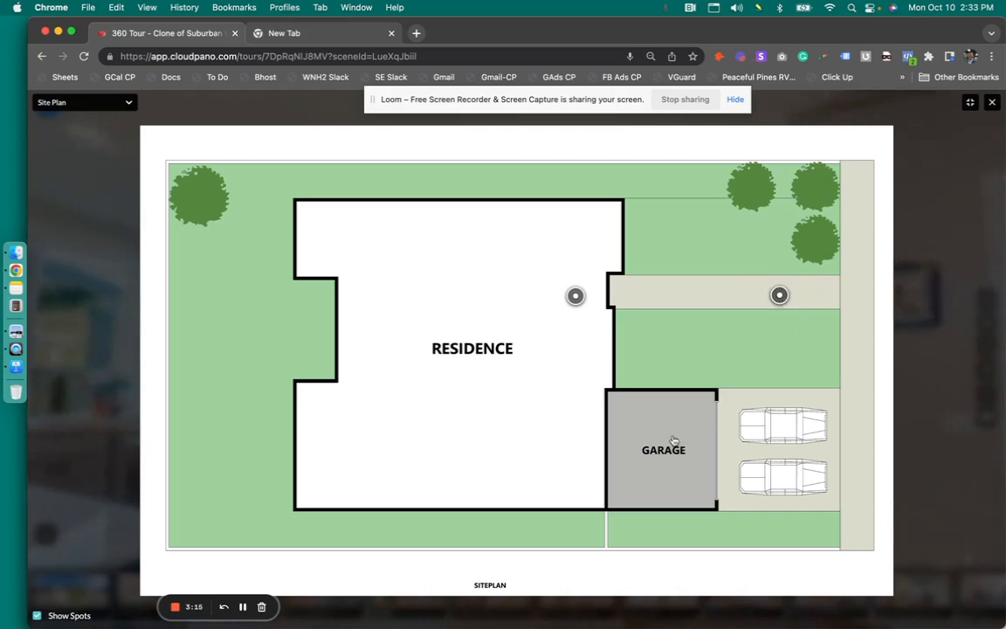
pyautogui.moveTo(545, 309)
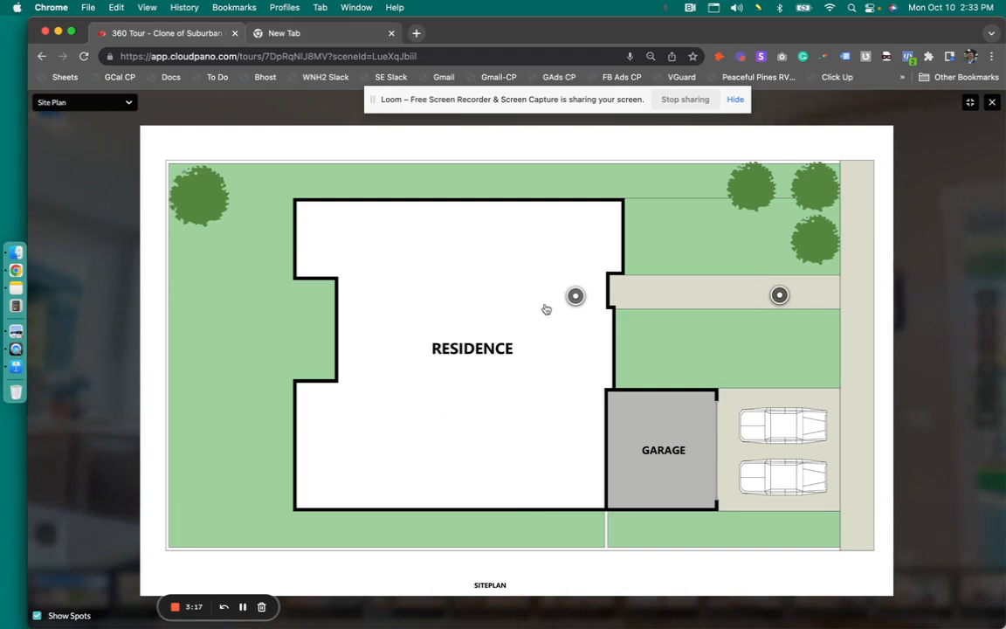
pyautogui.moveTo(647, 416)
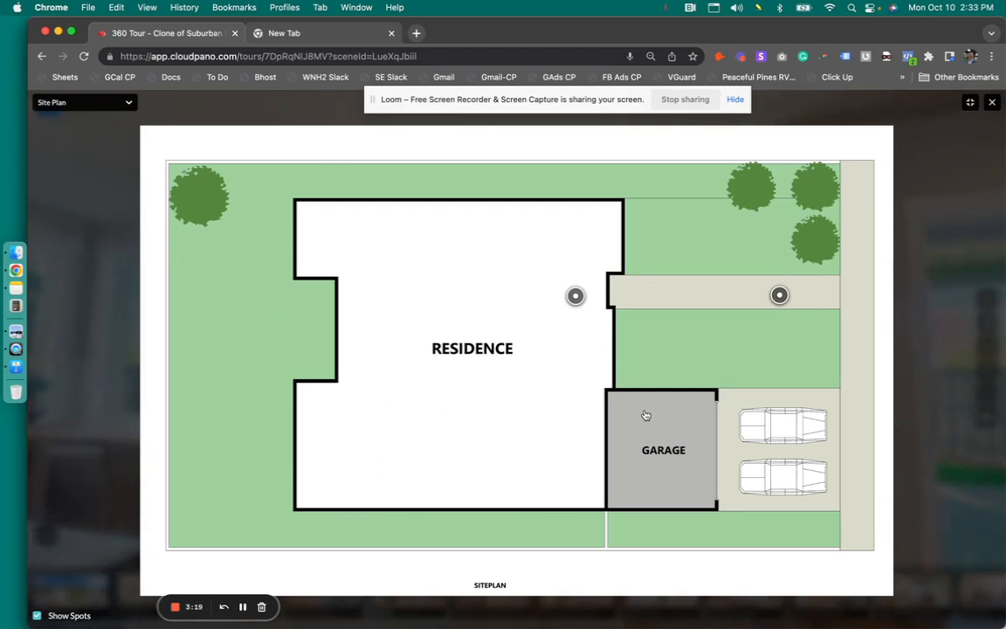
pyautogui.moveTo(888, 440)
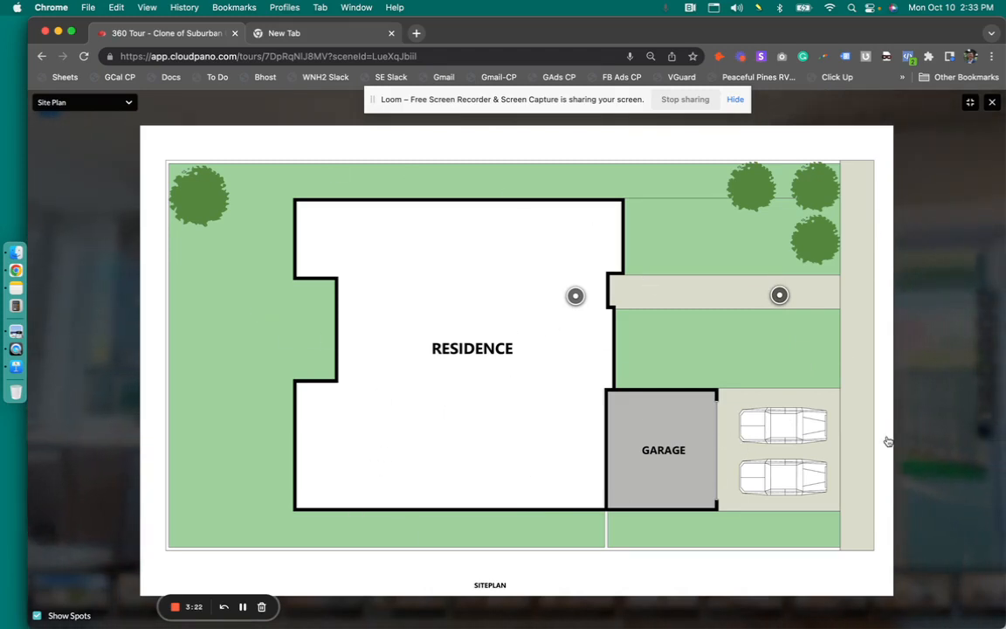
pyautogui.moveTo(879, 446)
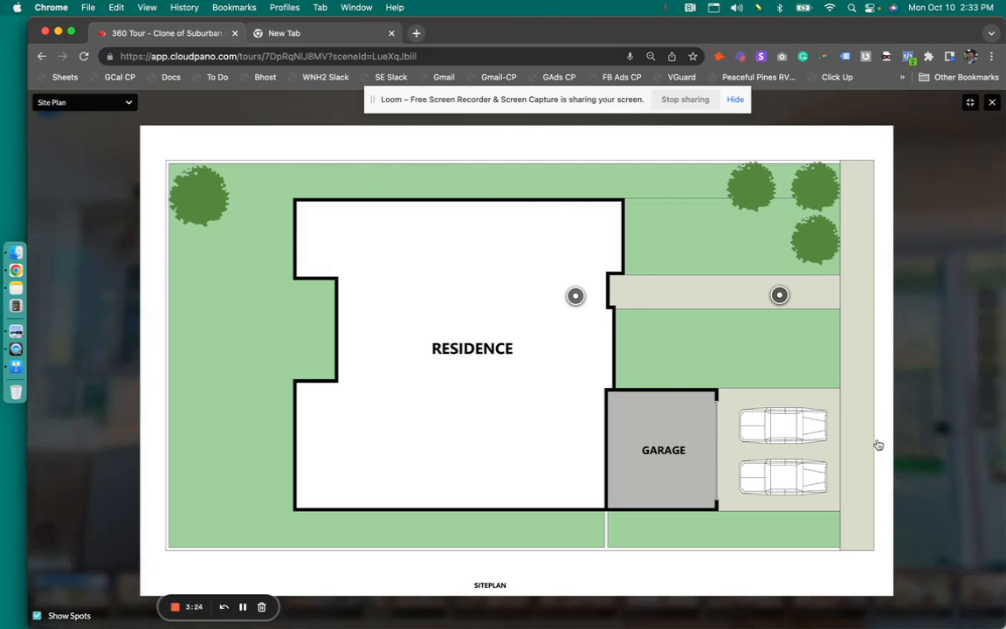
pyautogui.moveTo(877, 360)
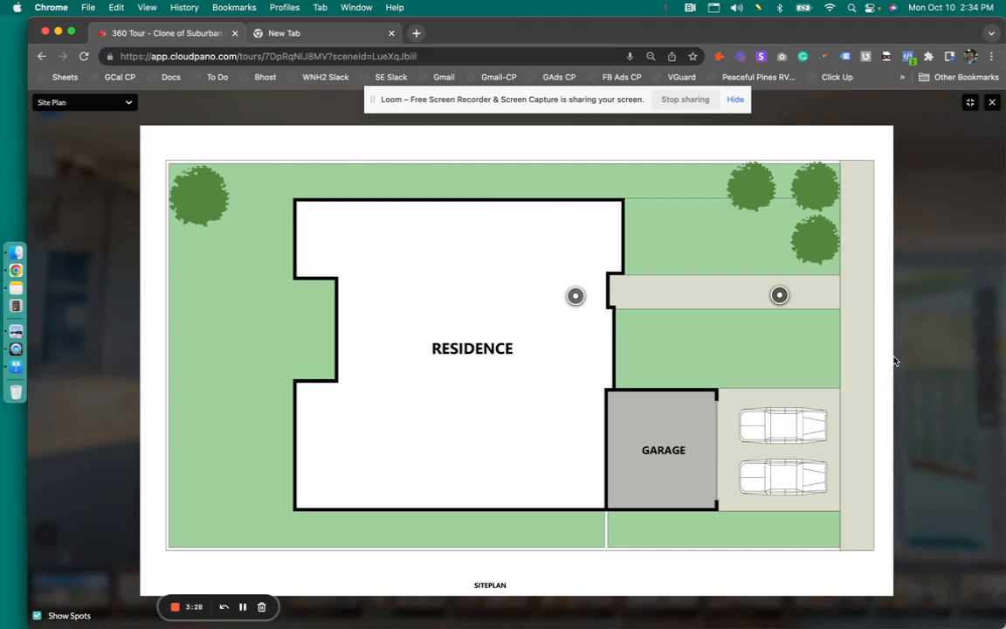
pyautogui.moveTo(136, 133)
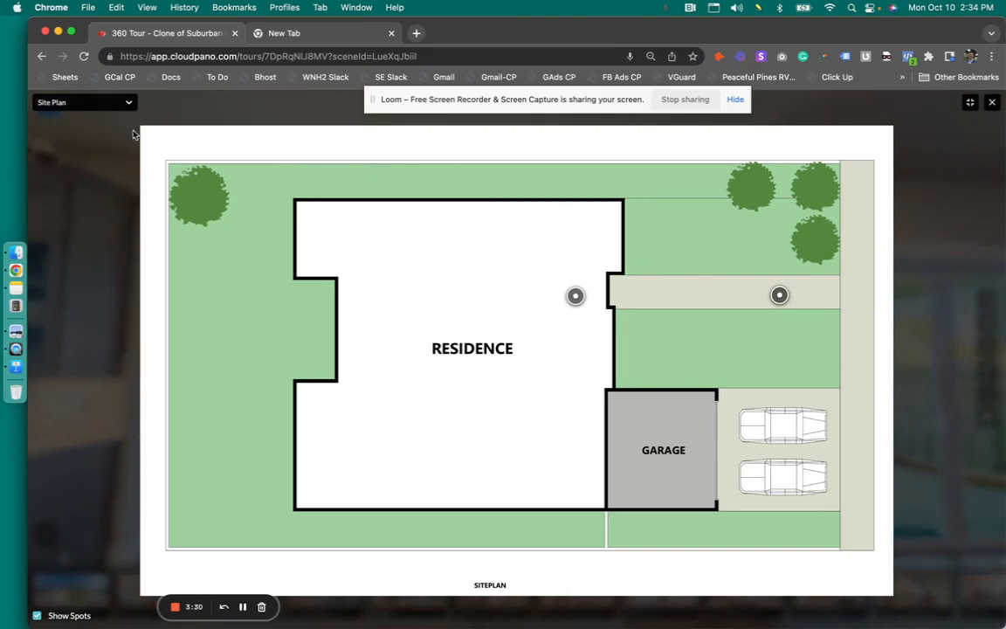
pyautogui.click(84, 102)
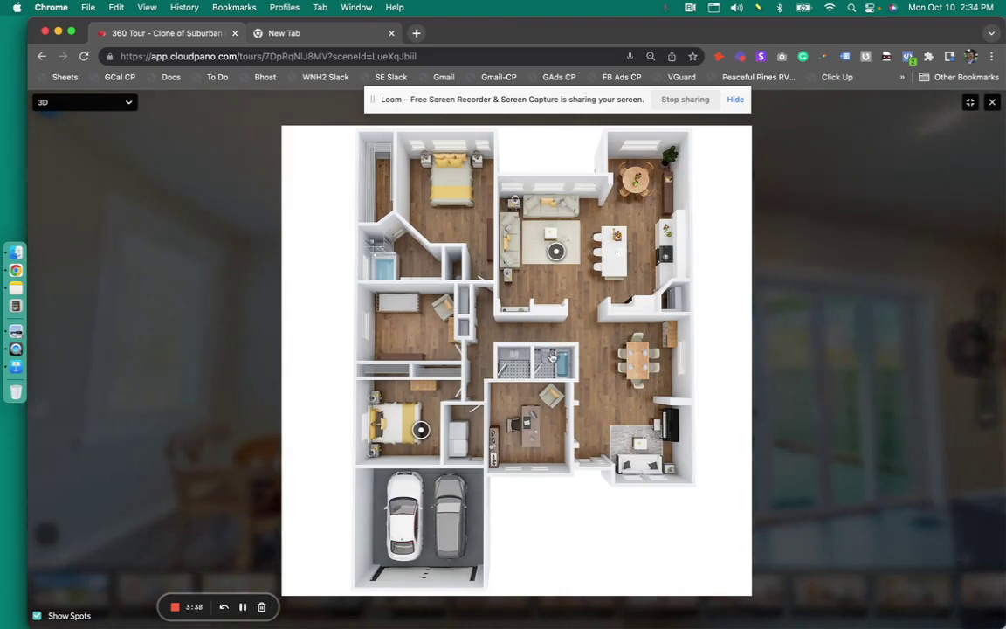
pyautogui.moveTo(622, 532)
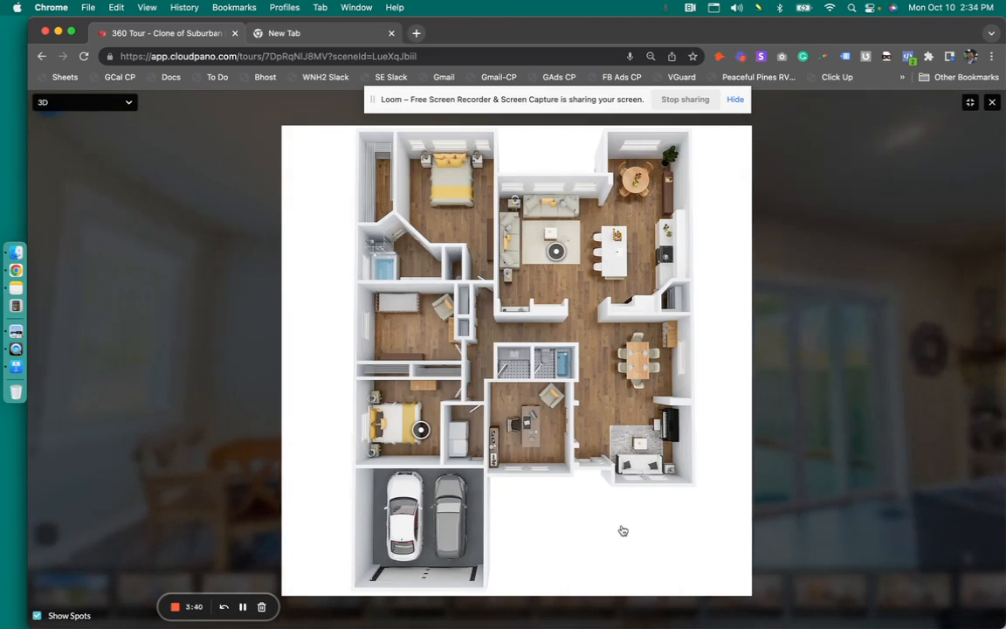
pyautogui.moveTo(608, 521)
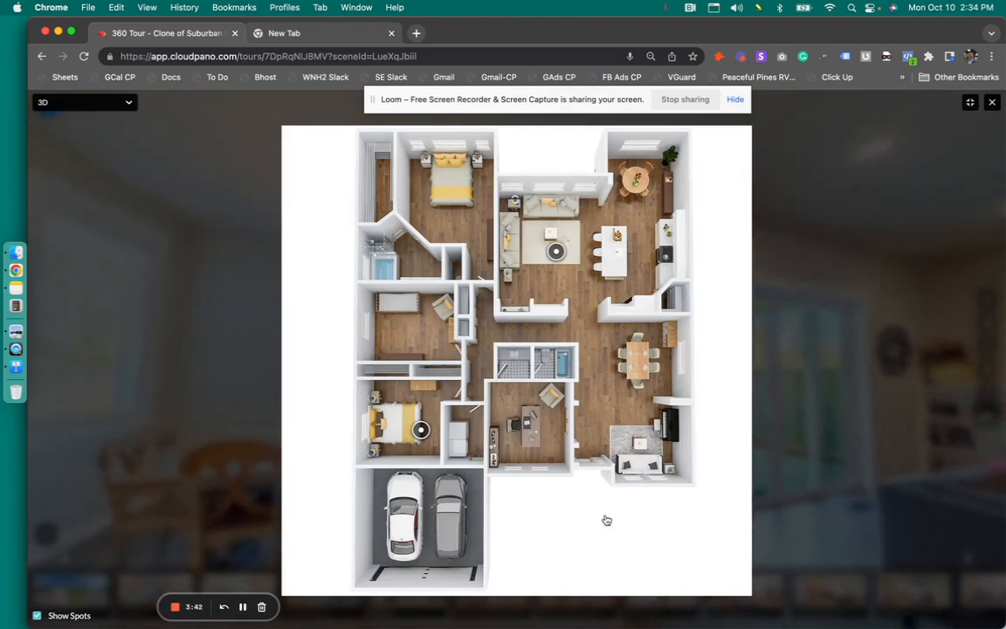
pyautogui.moveTo(543, 379)
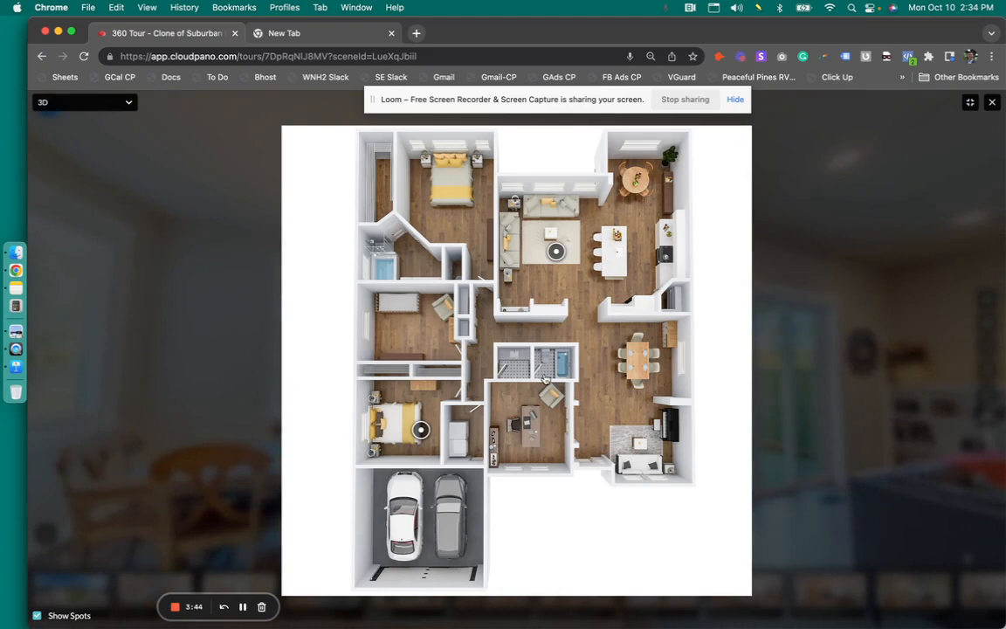
pyautogui.moveTo(638, 365)
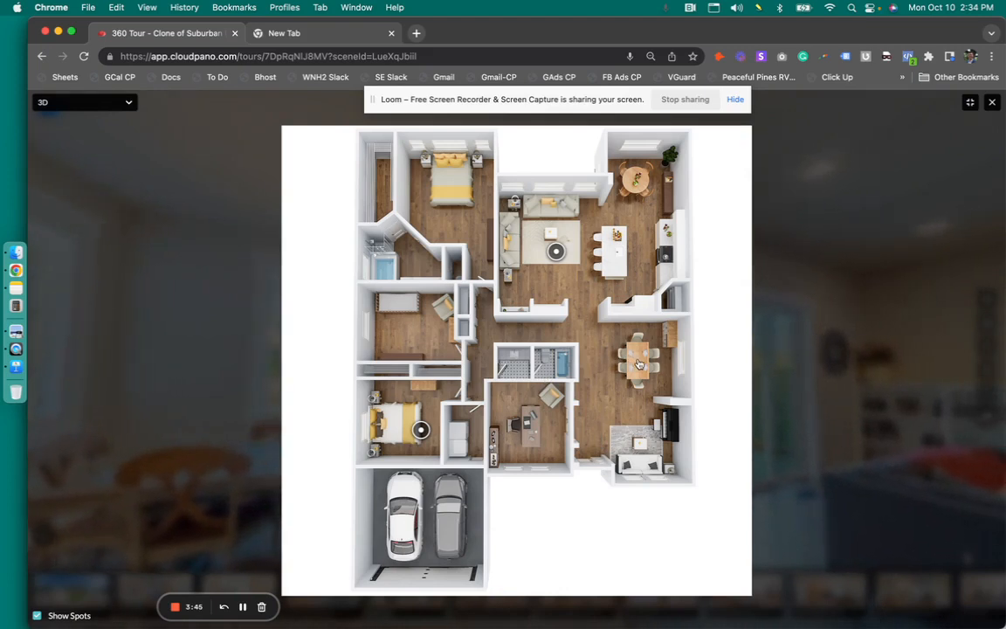
pyautogui.moveTo(642, 365)
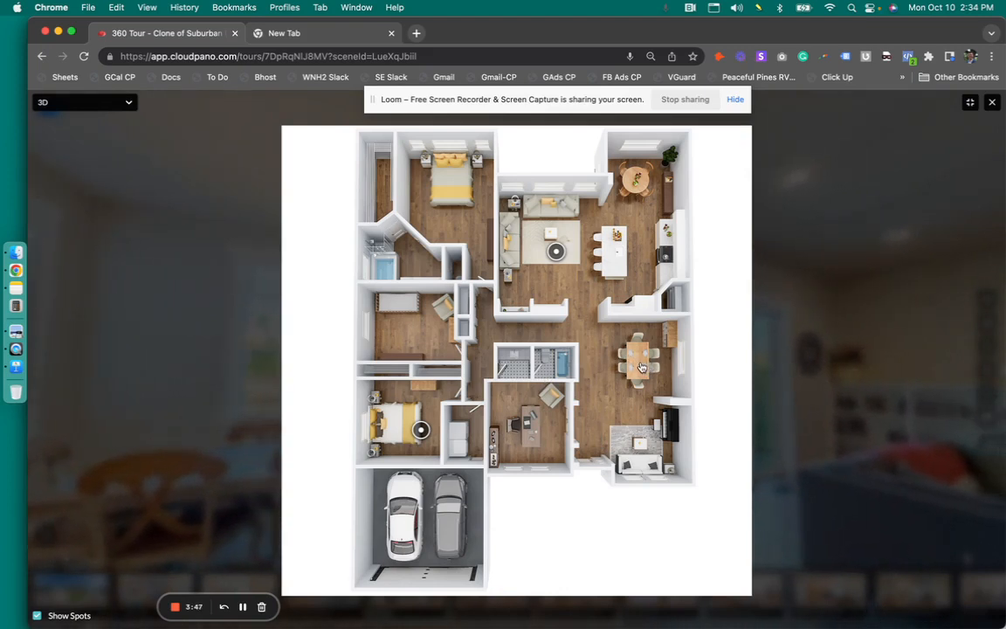
pyautogui.moveTo(427, 367)
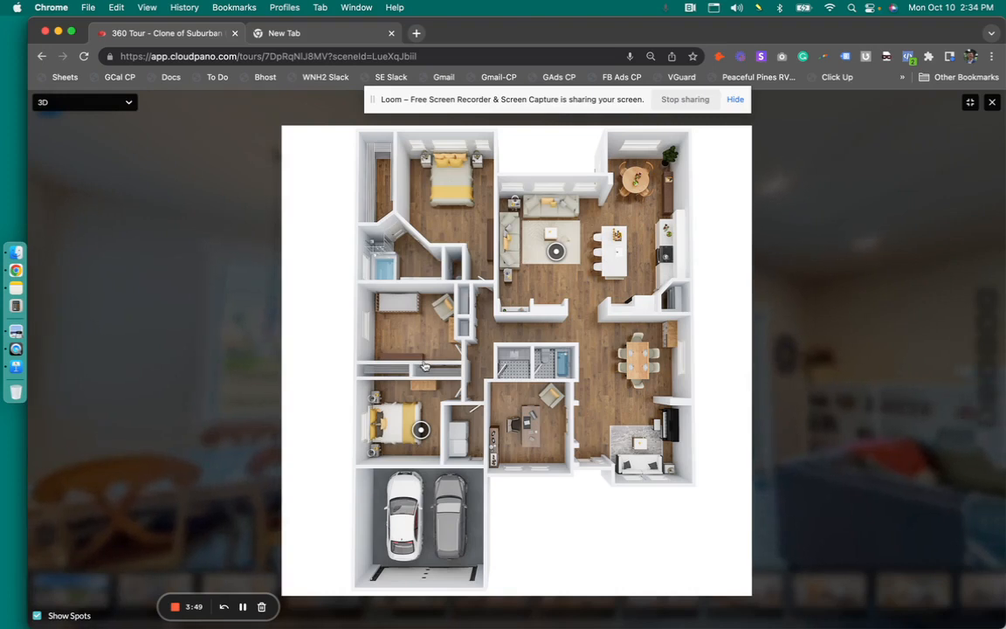
pyautogui.moveTo(381, 275)
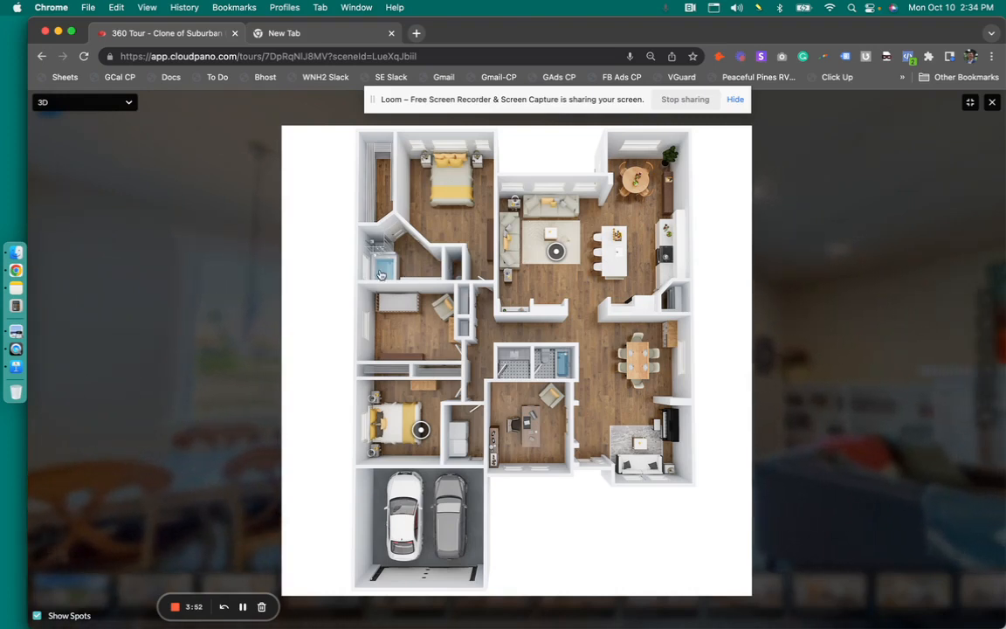
pyautogui.moveTo(385, 286)
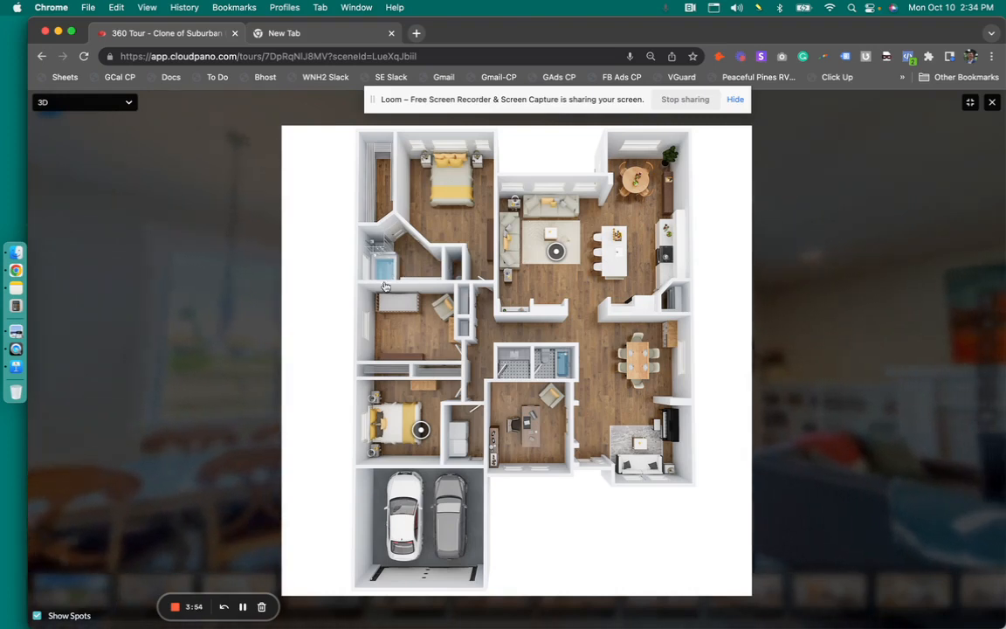
pyautogui.moveTo(385, 279)
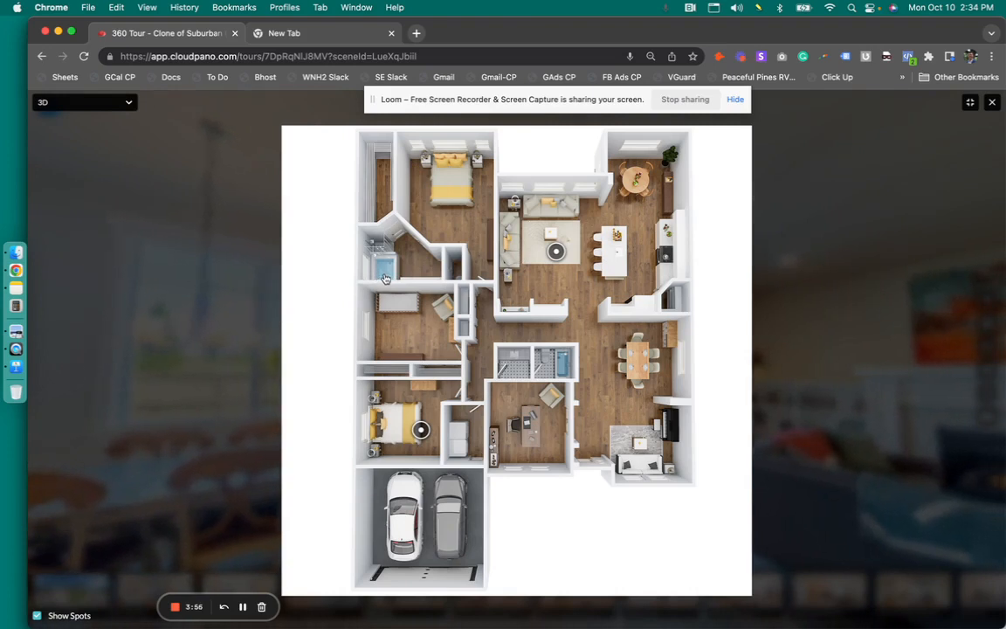
pyautogui.moveTo(388, 283)
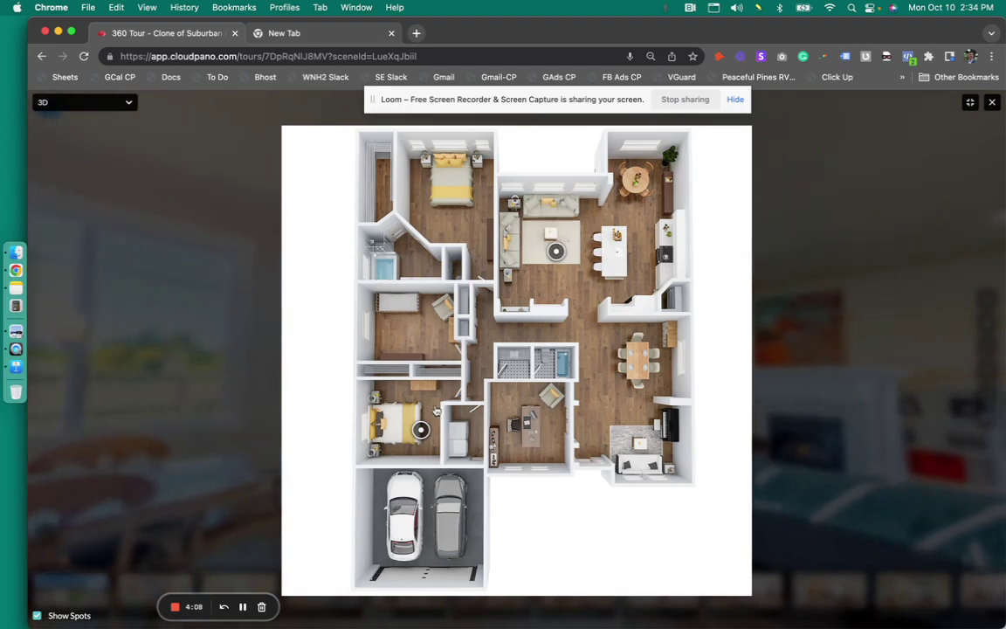
pyautogui.moveTo(421, 430)
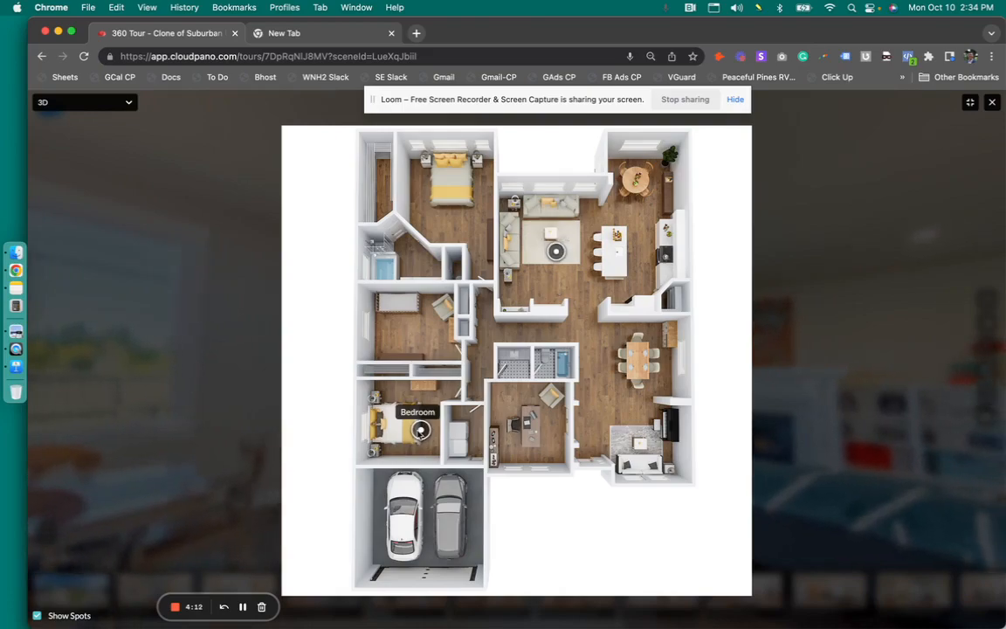
# Enter the Bedroom panorama from the plan hotspot, then return to the 3D floor plan scene.
pyautogui.click(420, 430)
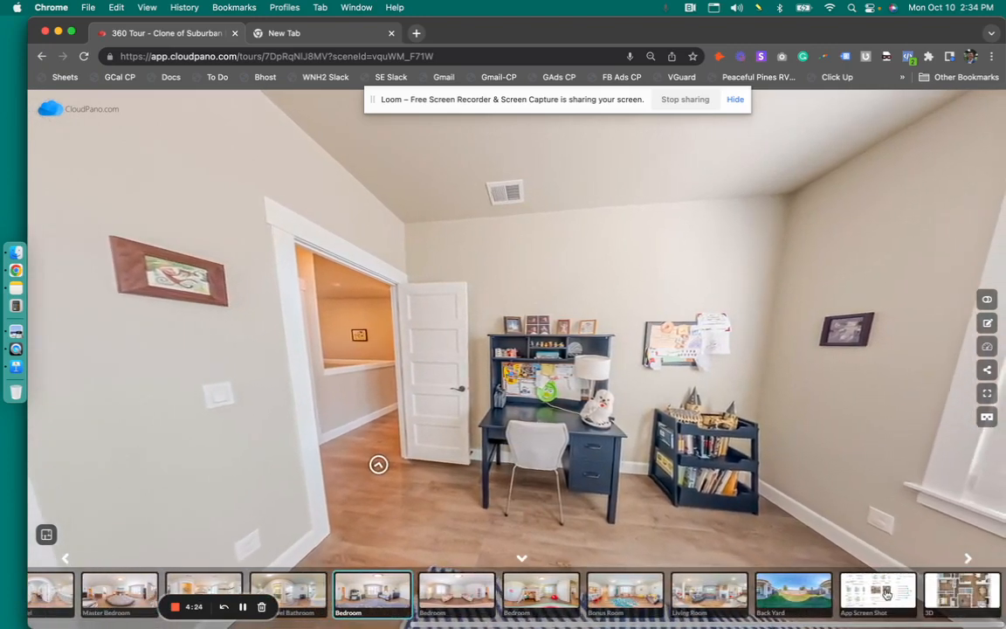
pyautogui.click(961, 594)
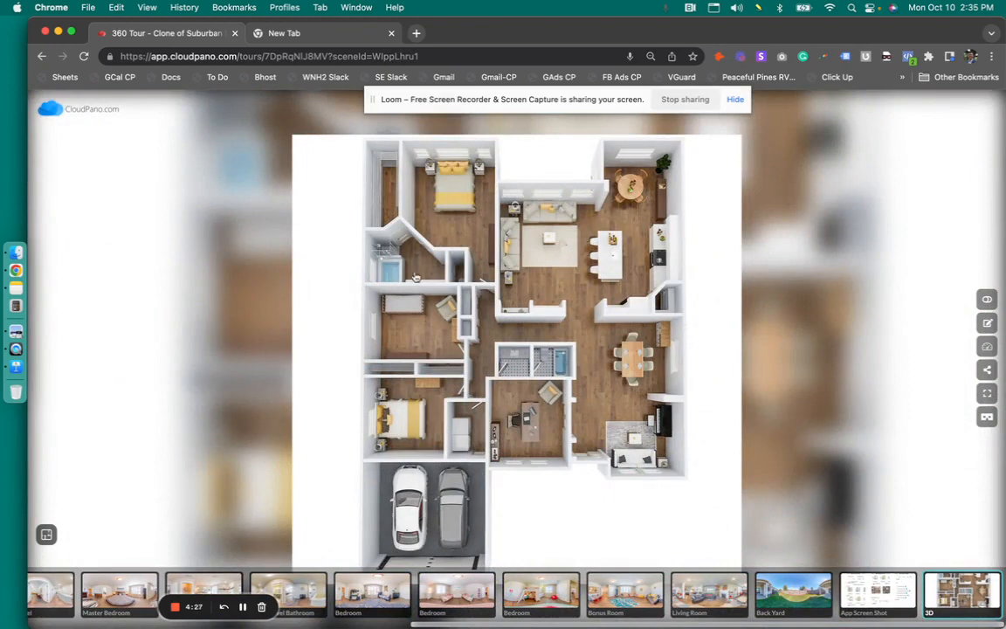
pyautogui.moveTo(602, 217)
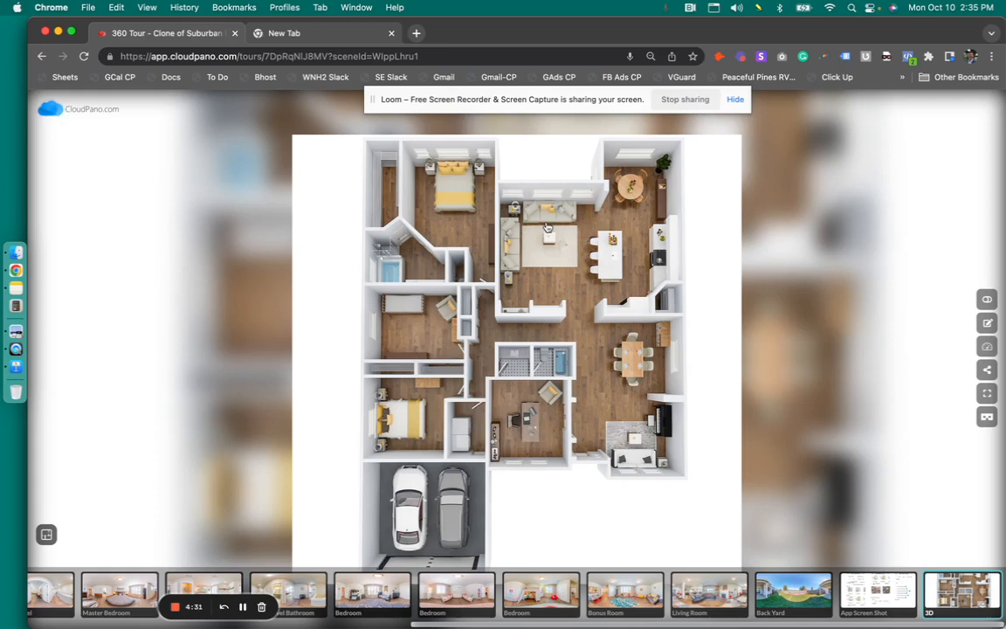
pyautogui.moveTo(443, 212)
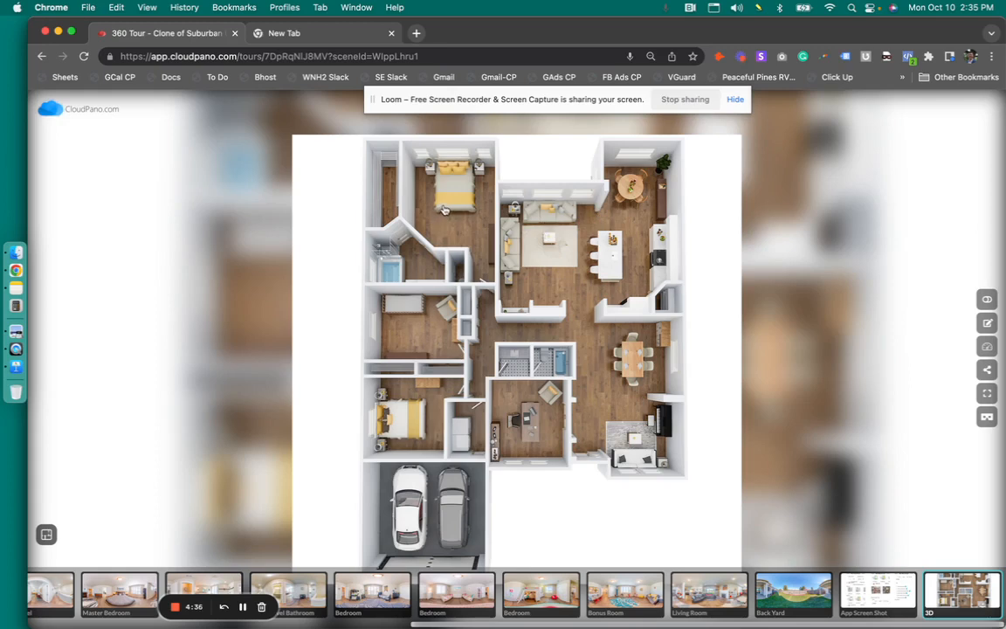
pyautogui.moveTo(905, 489)
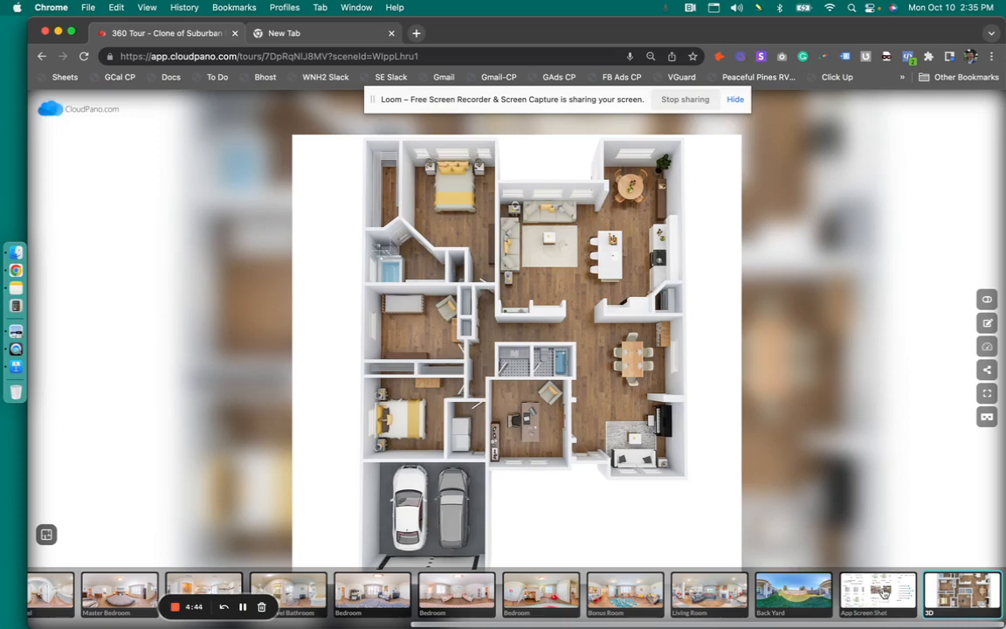
# Show the App Screen Shot ordering screens, then start typing an address in a new Chrome tab.
pyautogui.click(877, 594)
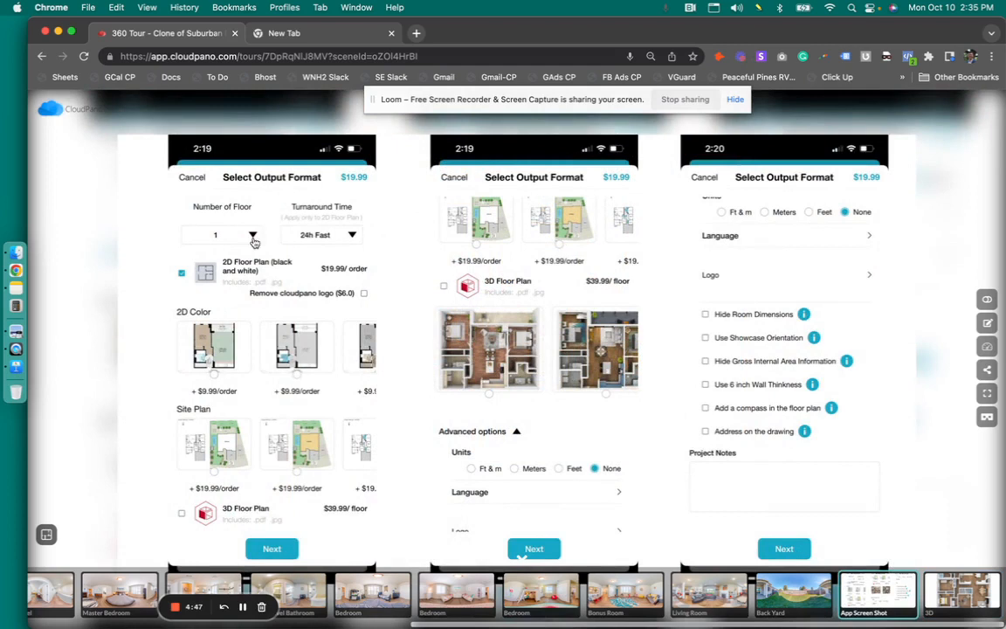
pyautogui.moveTo(211, 216)
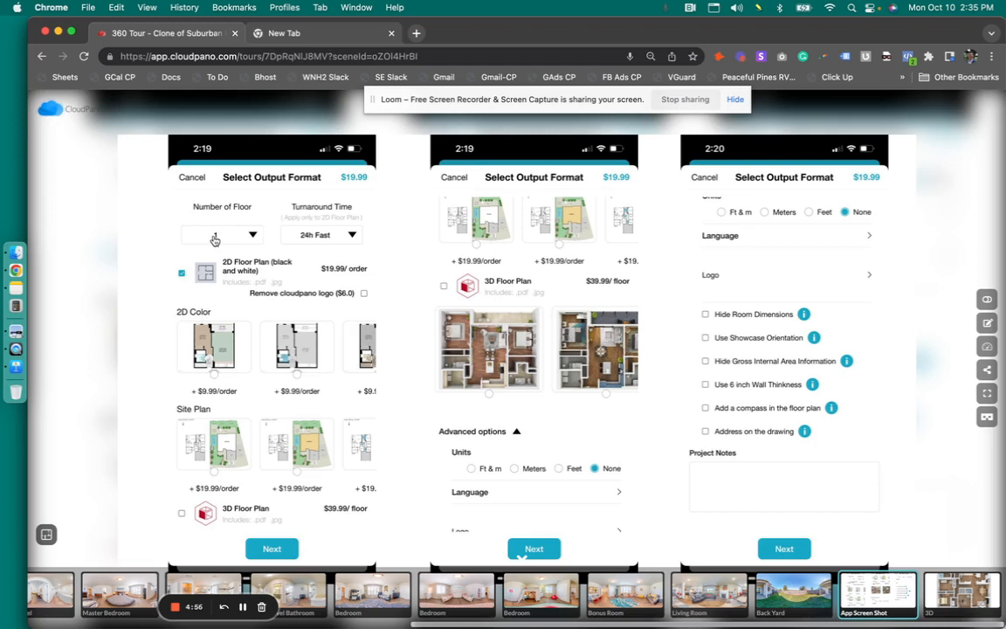
pyautogui.click(218, 234)
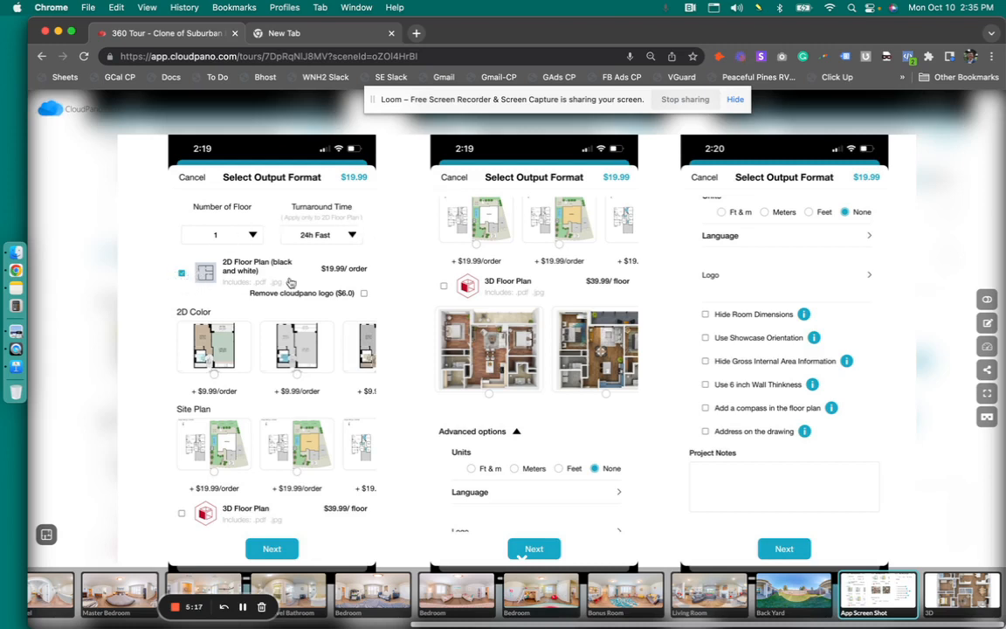
pyautogui.moveTo(370, 301)
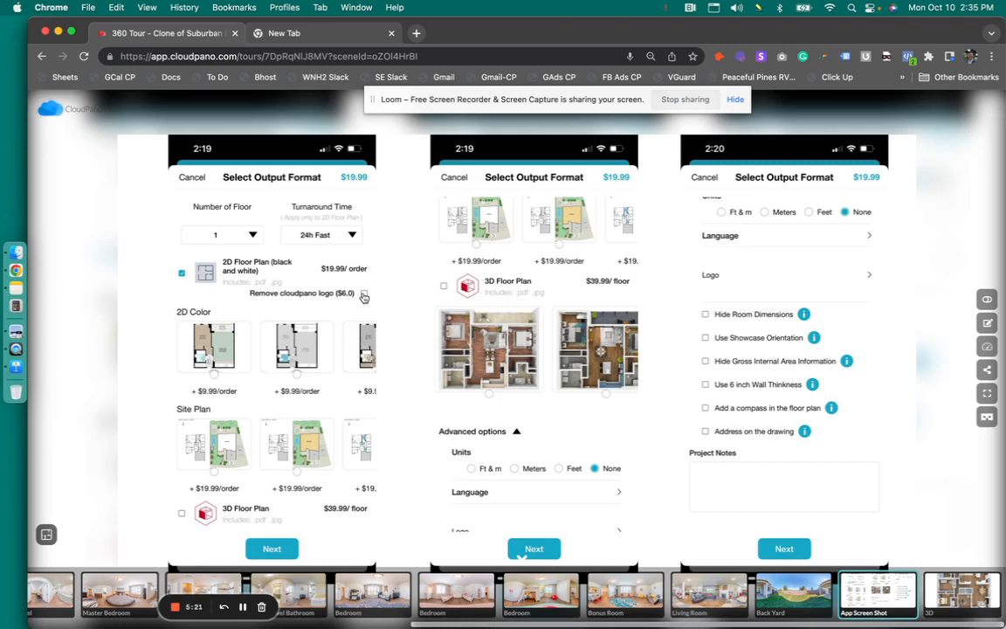
pyautogui.moveTo(255, 379)
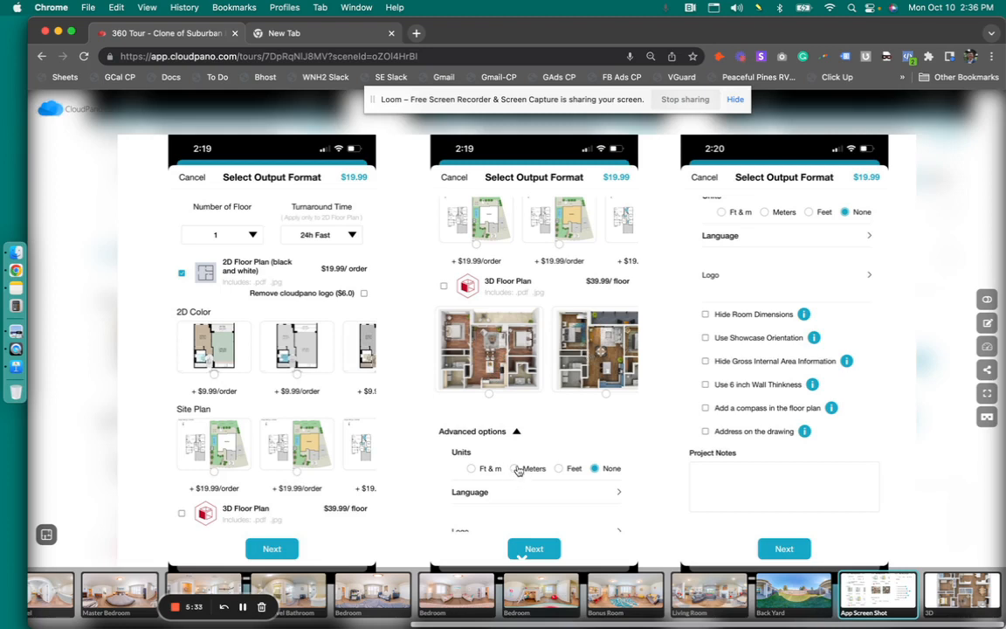
pyautogui.moveTo(594, 404)
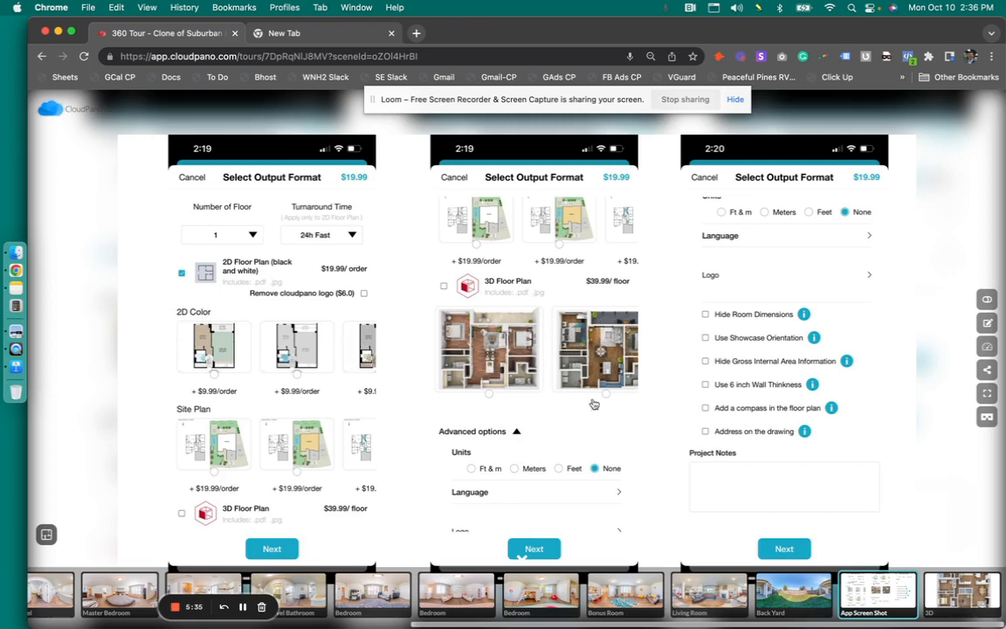
pyautogui.moveTo(797, 332)
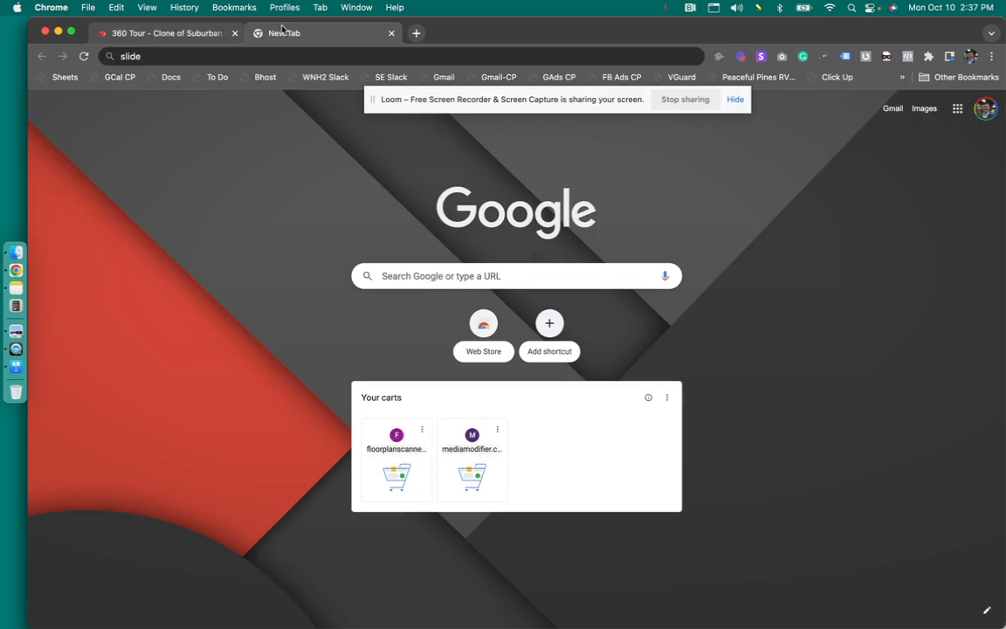
pyautogui.write('f')
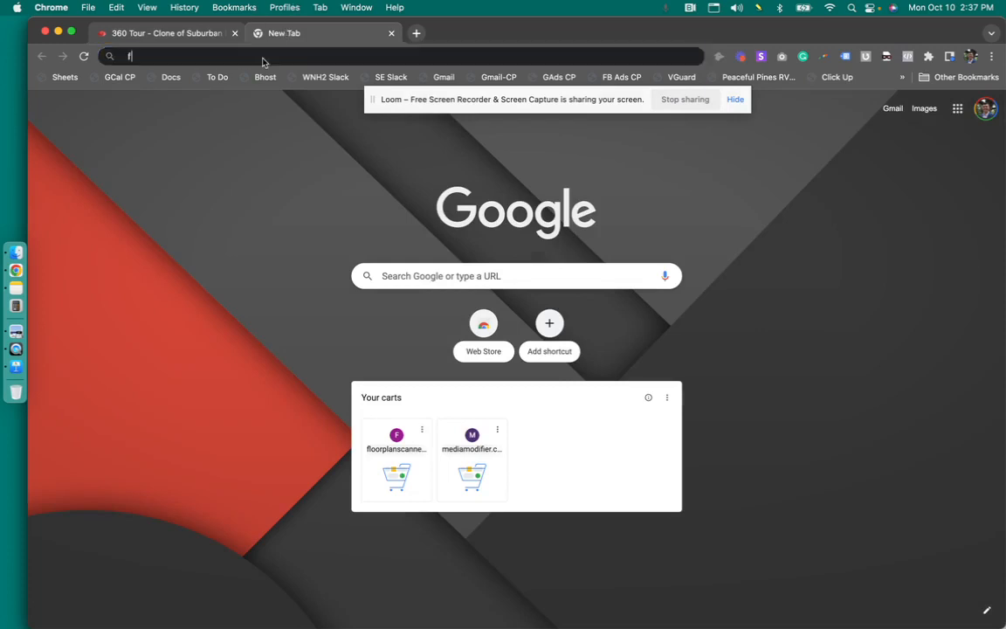